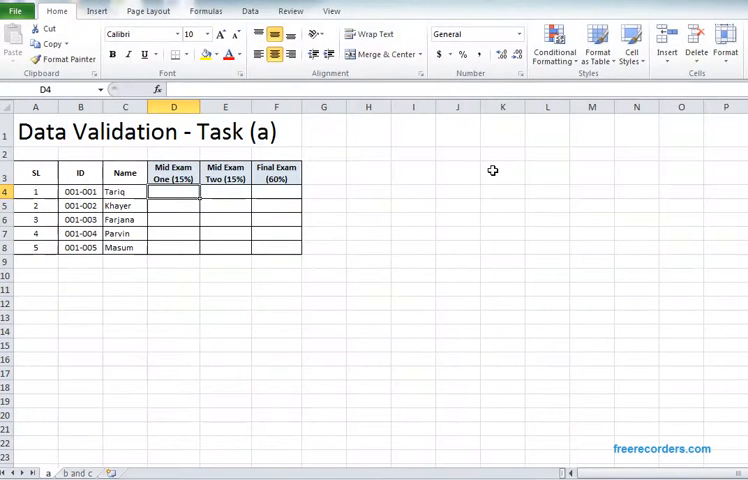
mouse_move(428, 296)
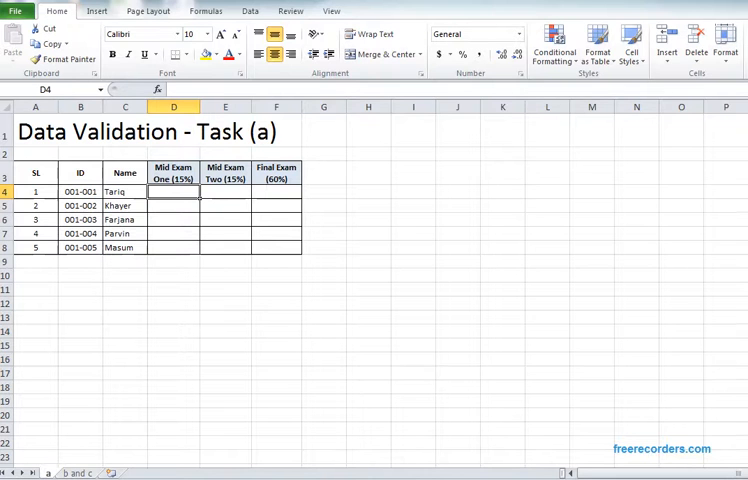
Glance at the Task (b and c) sheet, return to Task (a) and review the D4, E4, F4 exam cells.
click(76, 472)
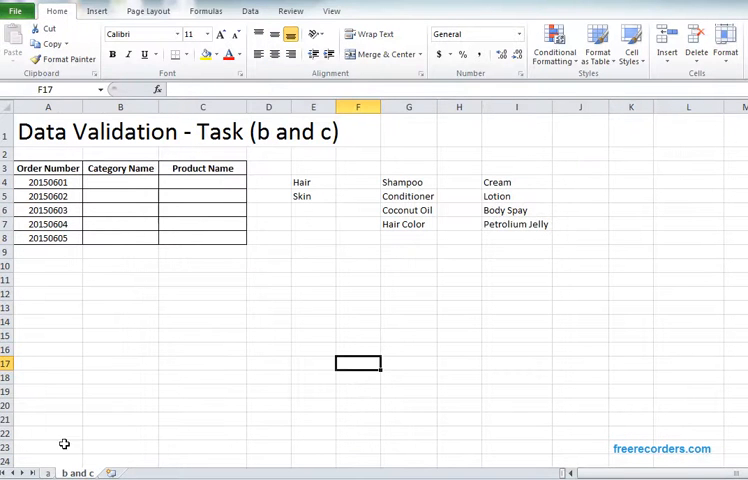
click(44, 472)
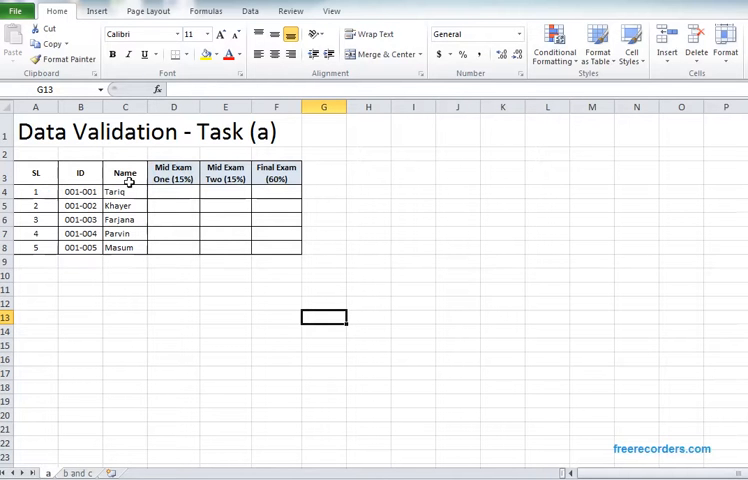
mouse_move(180, 200)
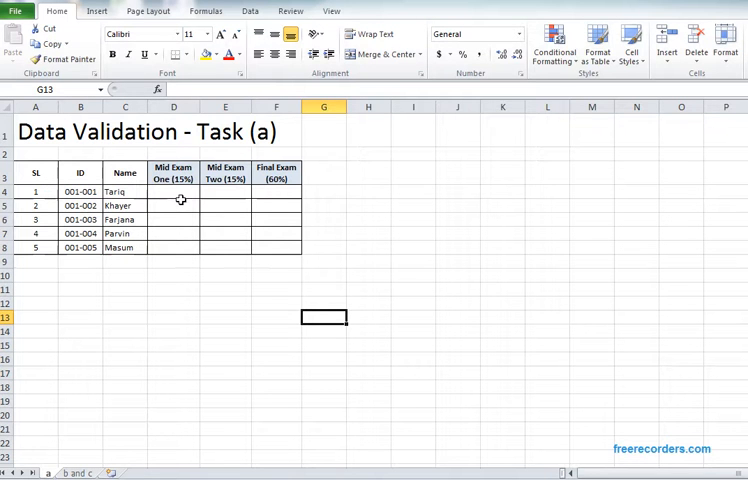
click(172, 192)
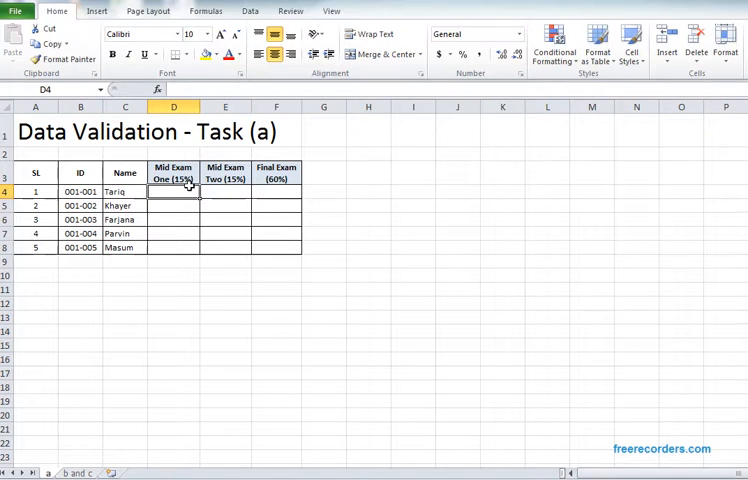
click(224, 192)
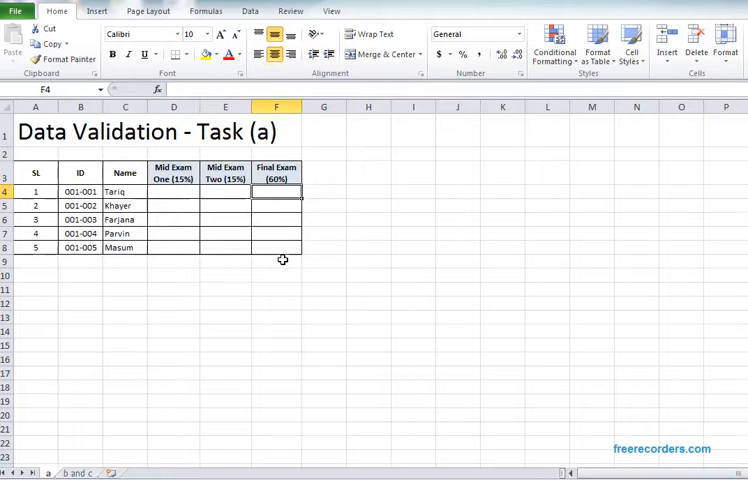
click(172, 192)
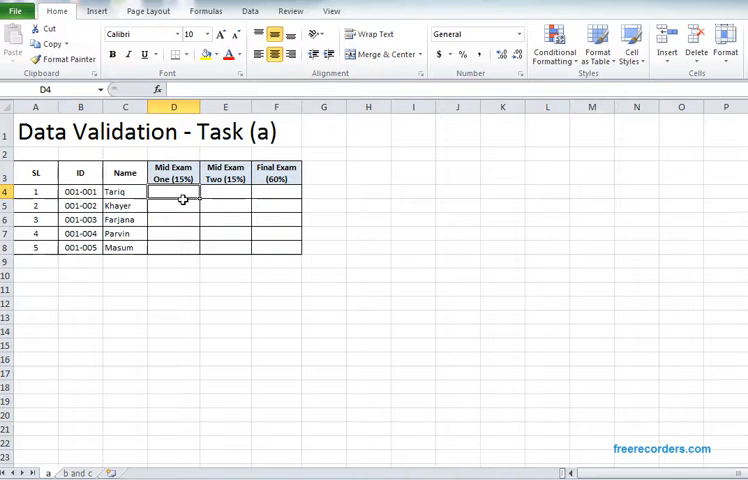
click(224, 192)
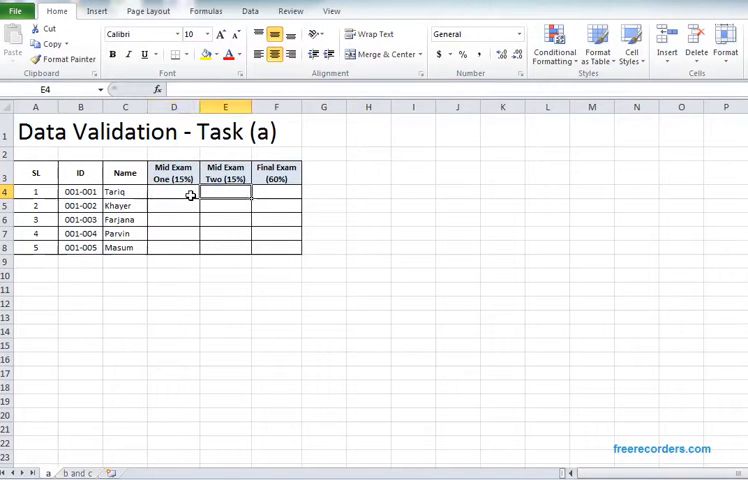
click(172, 192)
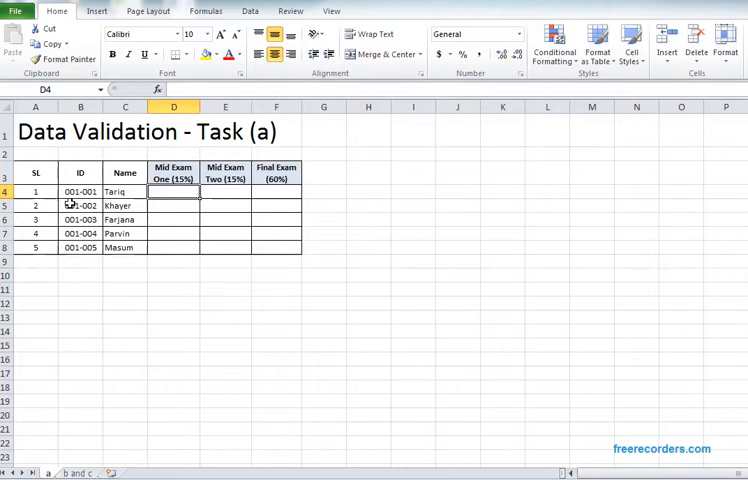
Try test values 1, -1 and 4 in the Mid Exam One cell D4, then clear it.
click(172, 304)
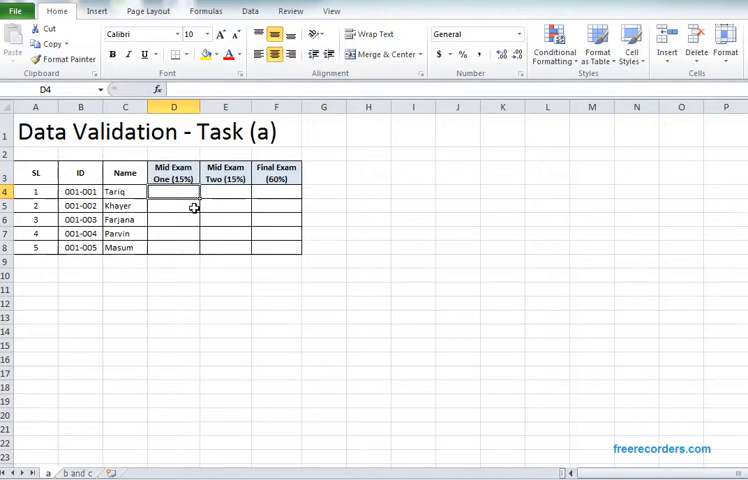
text(16)
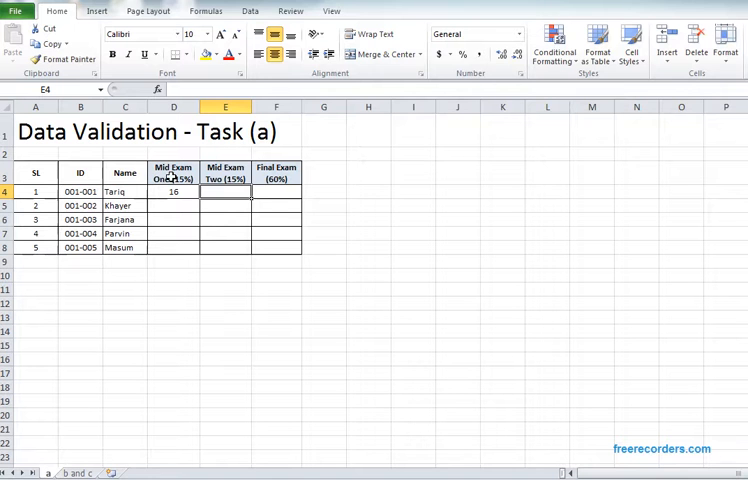
click(172, 192)
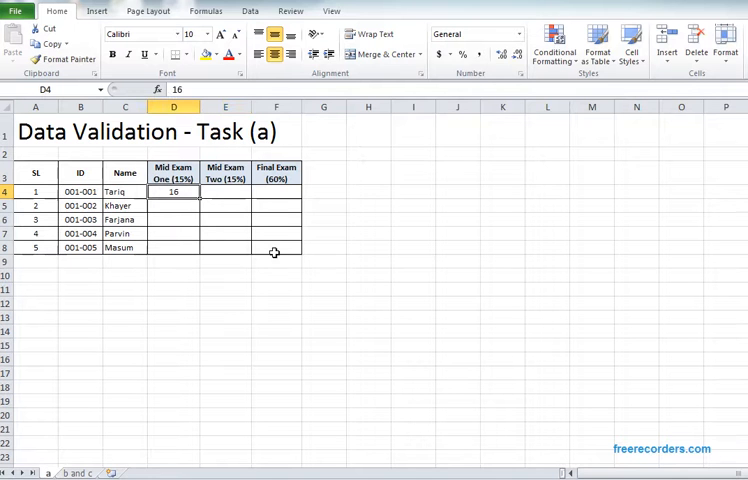
text(-1)
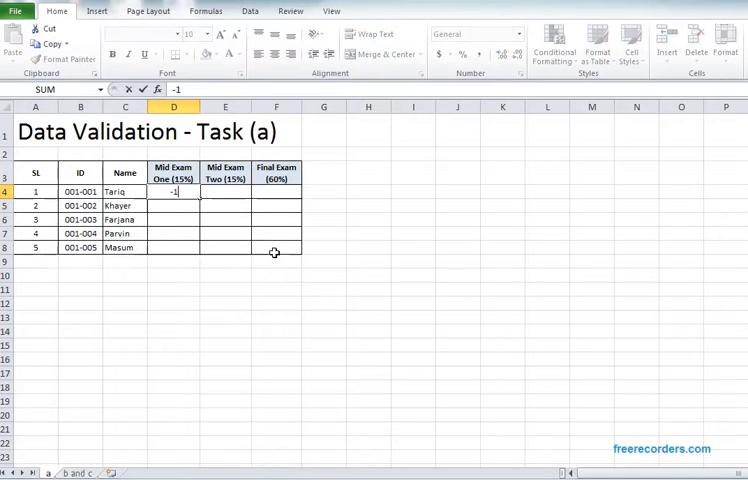
text(4)
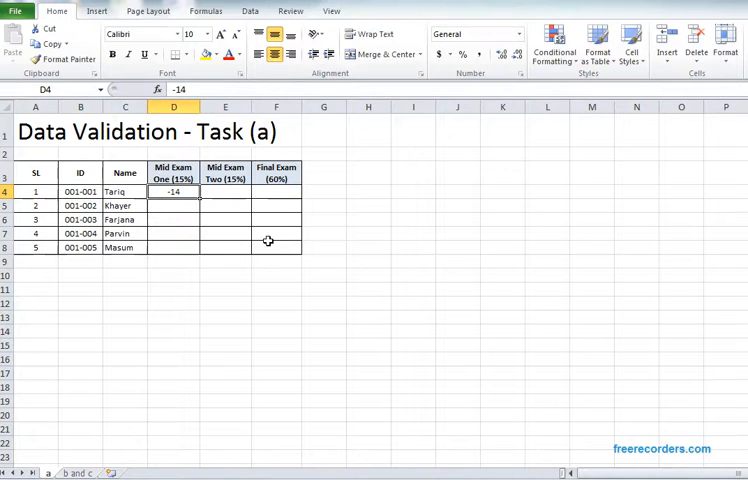
mouse_move(194, 198)
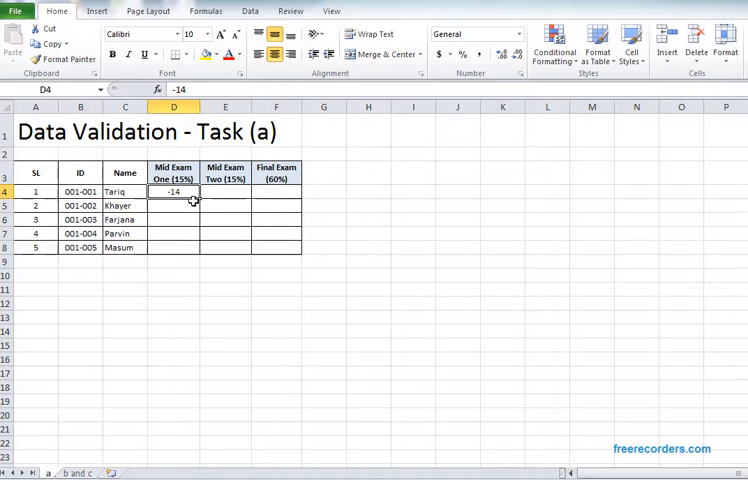
key(Delete)
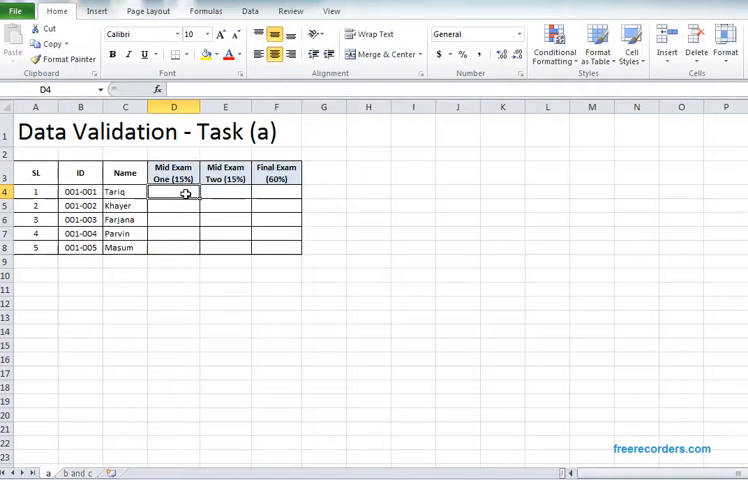
mouse_move(180, 196)
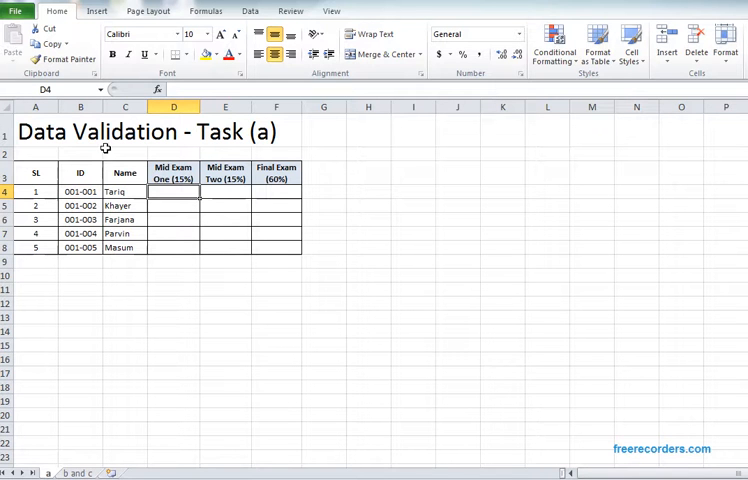
mouse_move(188, 204)
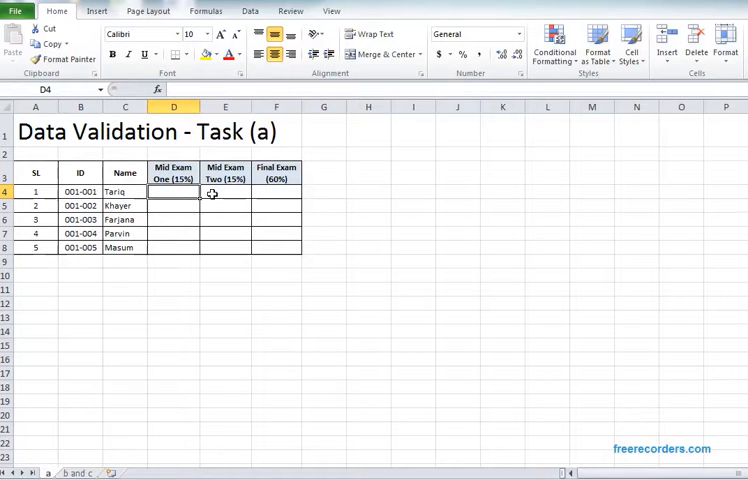
With D4 selected, bring up the Data Validation settings from the Data tools.
click(368, 274)
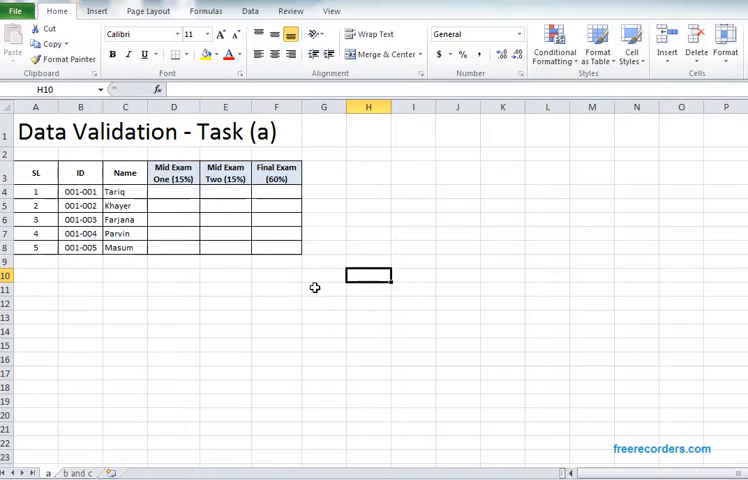
click(172, 192)
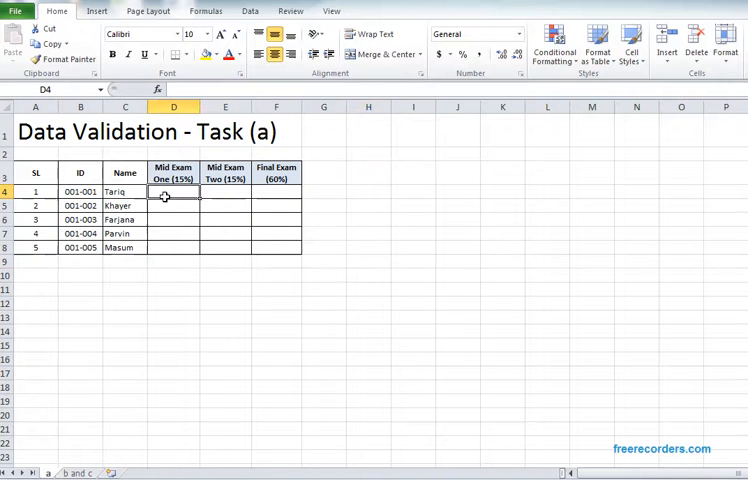
mouse_move(184, 200)
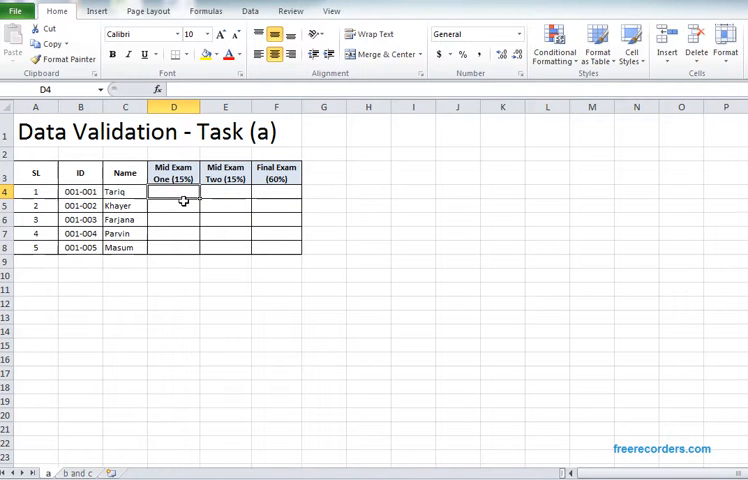
mouse_move(192, 196)
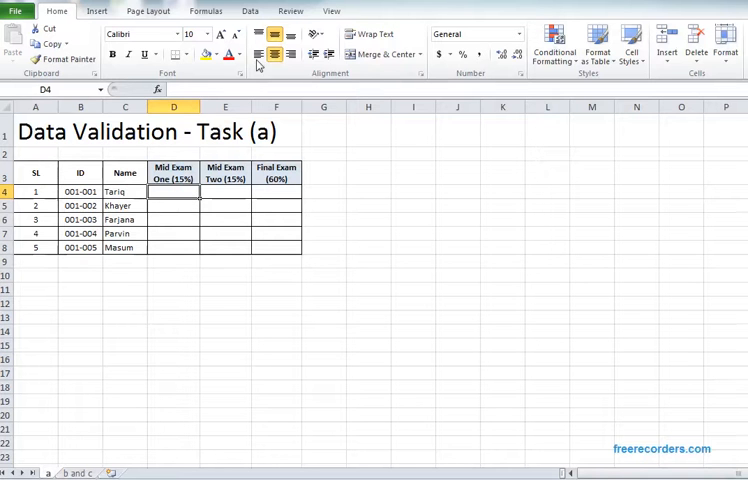
click(250, 12)
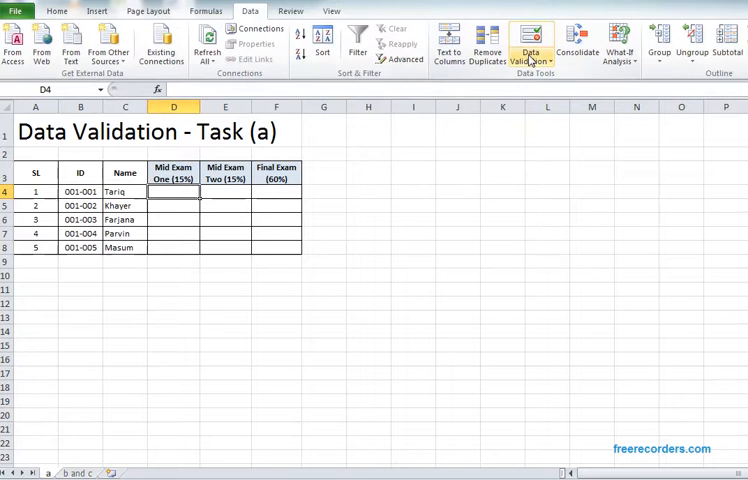
click(532, 48)
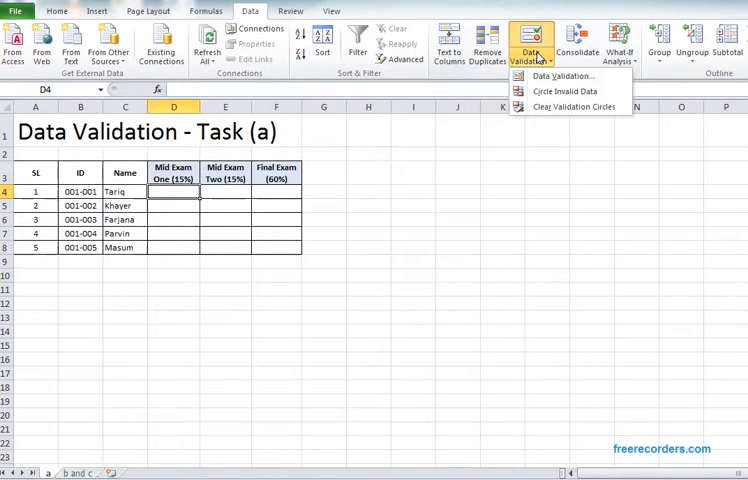
mouse_move(562, 76)
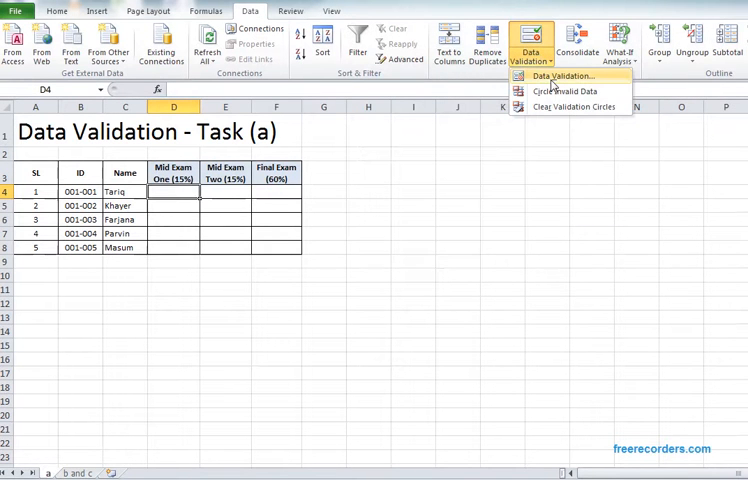
click(564, 76)
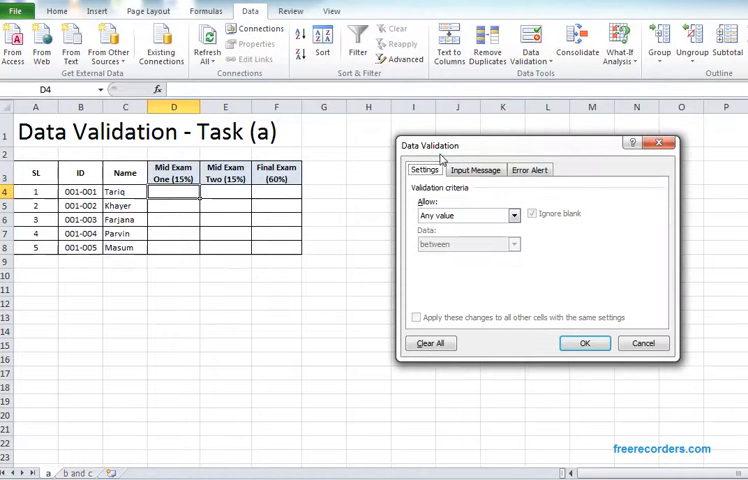
click(476, 168)
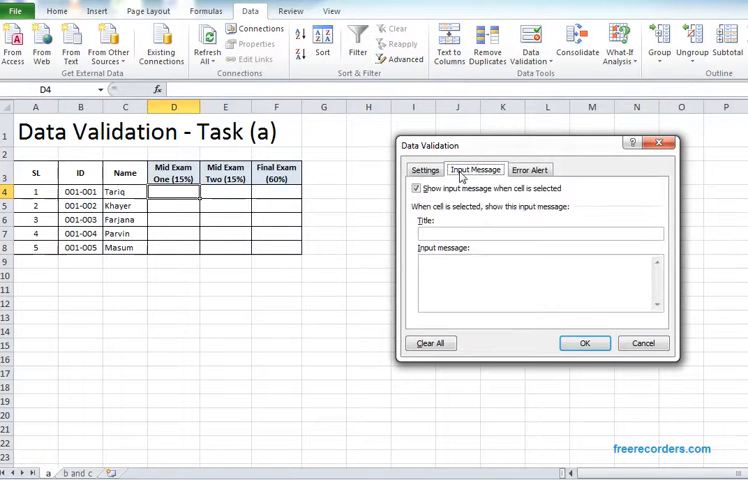
click(530, 168)
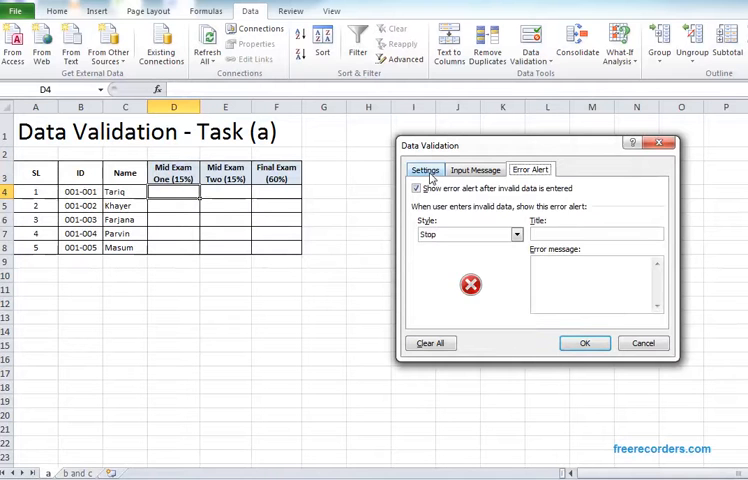
click(426, 168)
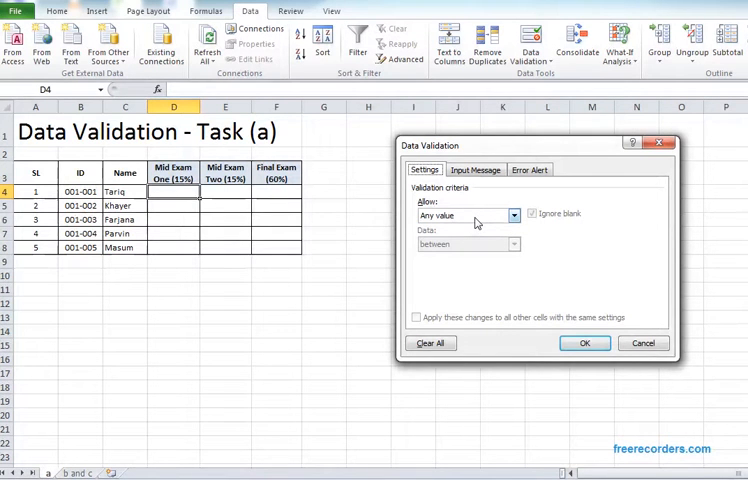
Allow only Decimal values between minimum 0 and maximum 15 for D4.
click(512, 214)
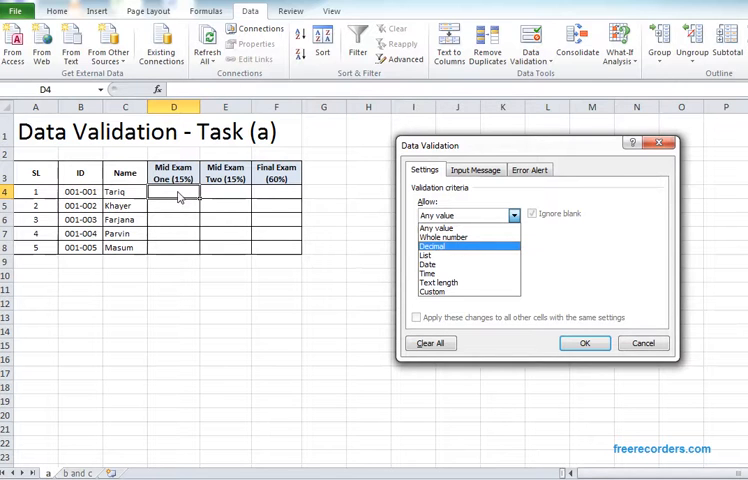
mouse_move(440, 252)
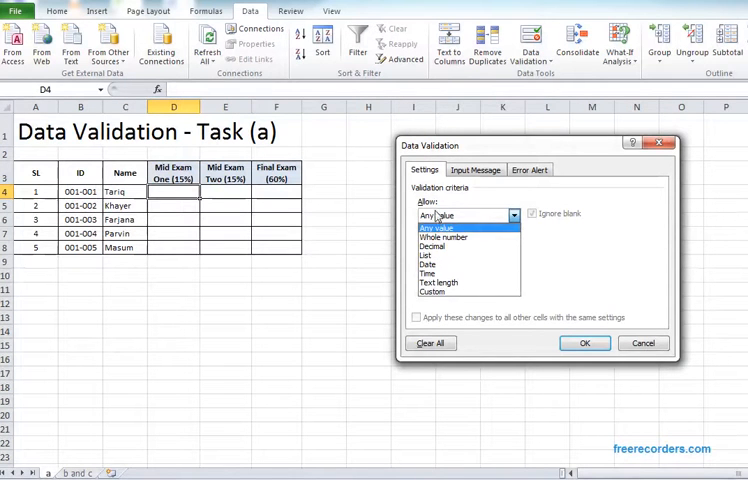
mouse_move(436, 246)
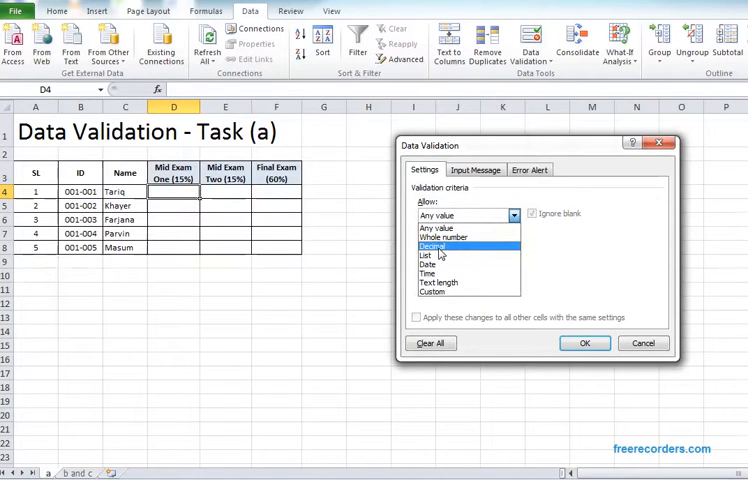
click(436, 242)
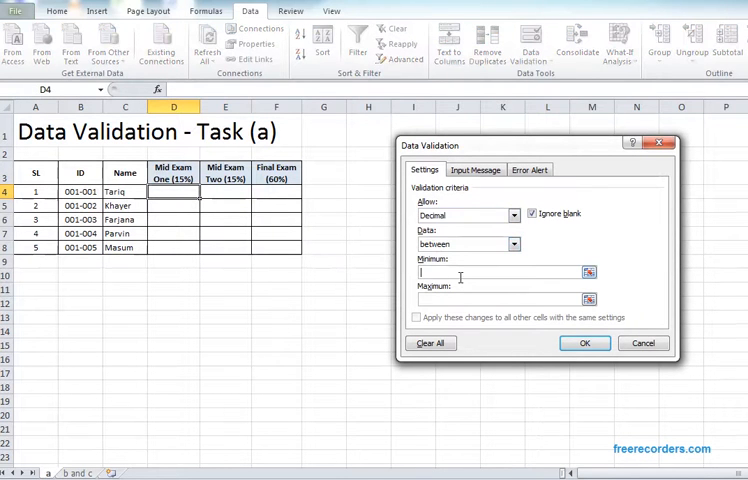
text(0)
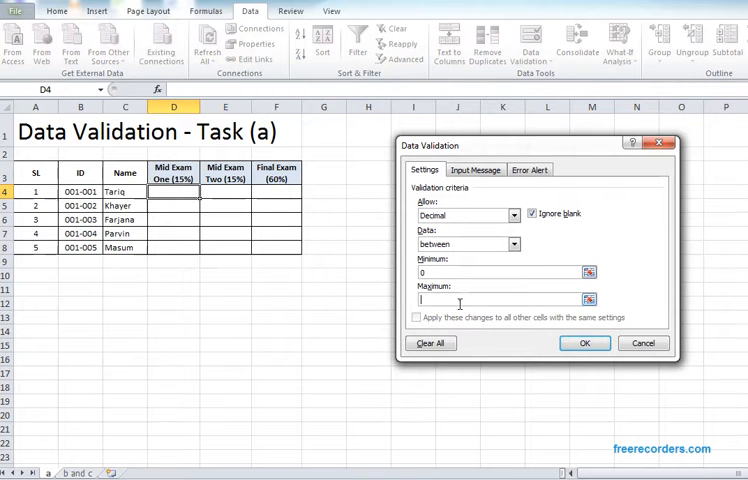
text(15)
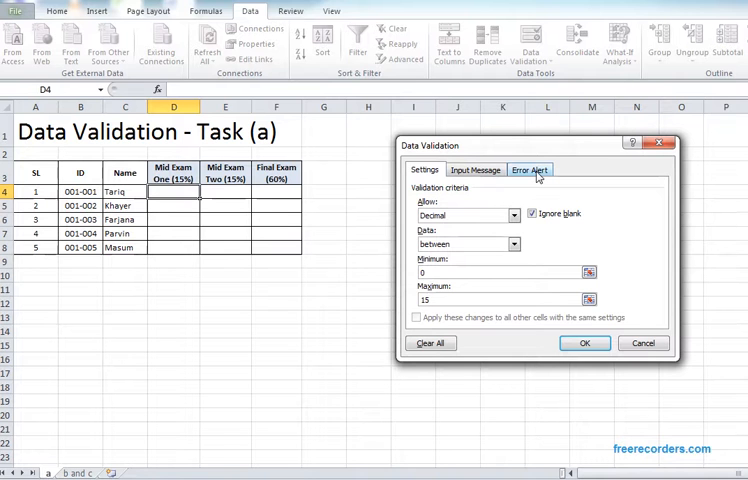
Add a Stop alert 'Wrong Input in Mid Exam One' / 'Please input between 0 and 15' and apply the rule.
click(530, 168)
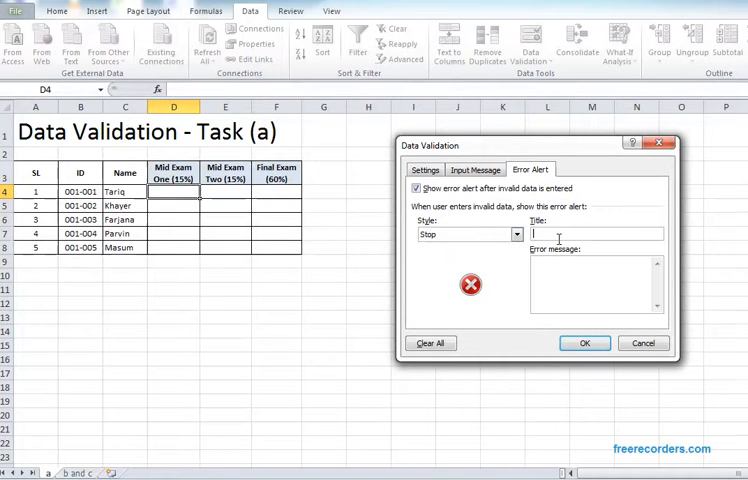
text(Wrong Input in Mid Exam One)
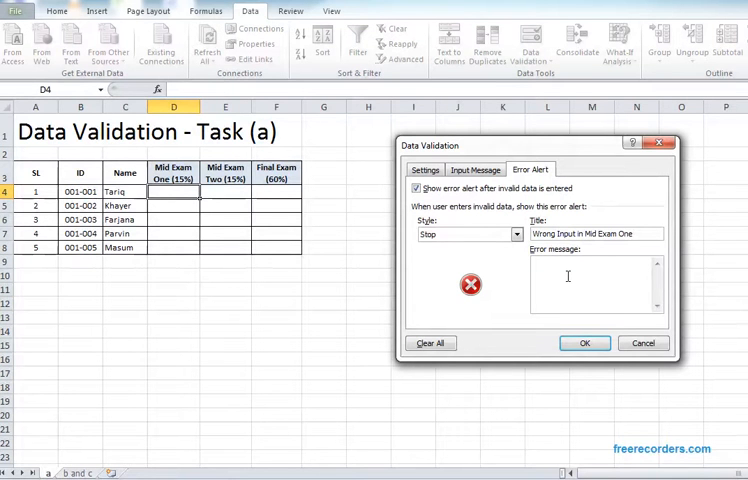
text(Please input)
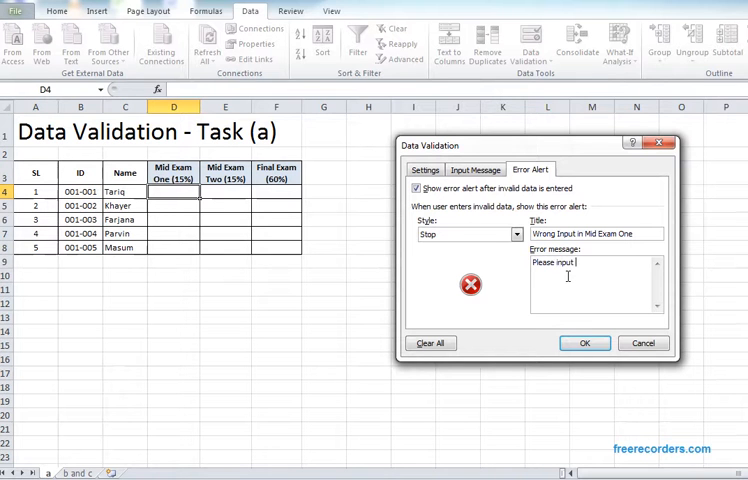
text(fi)
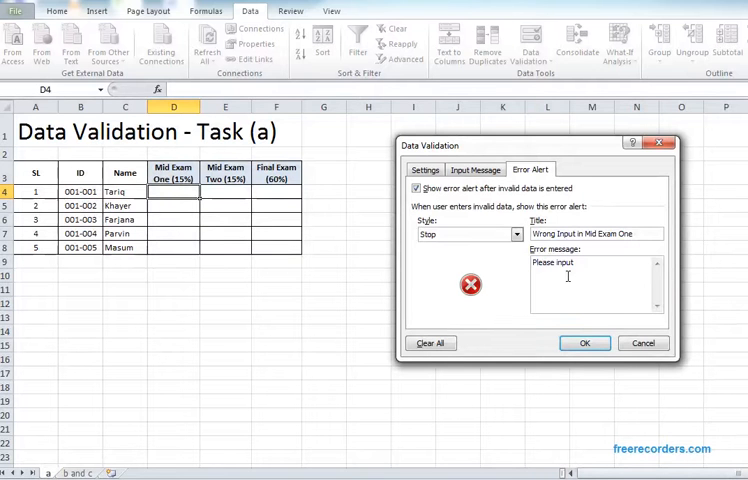
text(between 0 a)
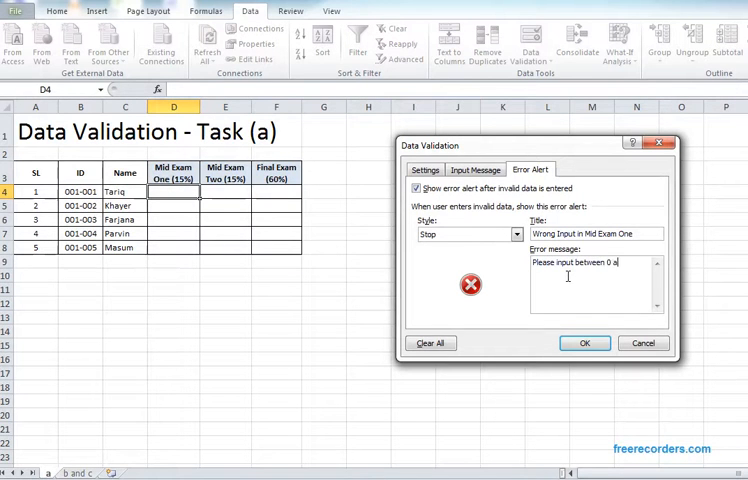
text(nd 15)
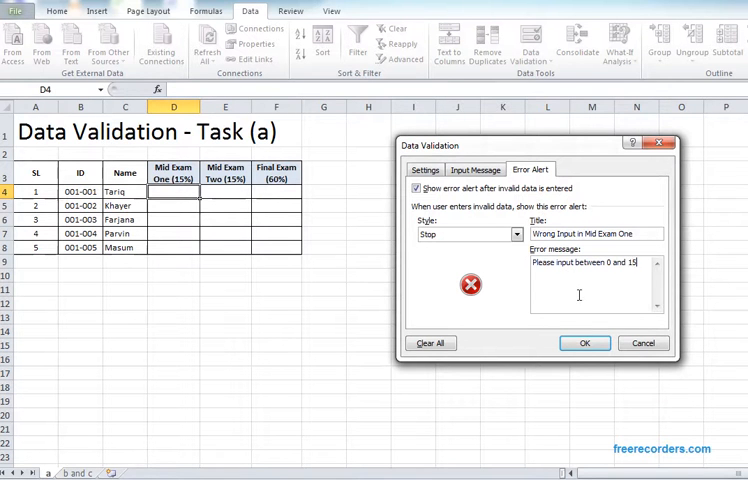
click(584, 344)
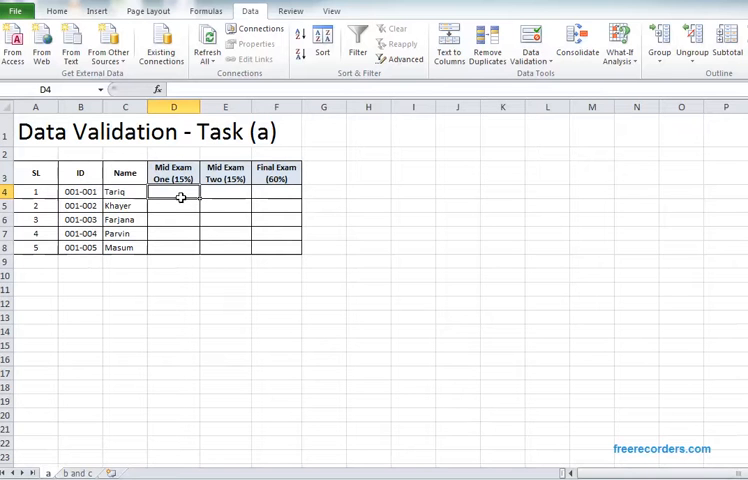
mouse_move(178, 196)
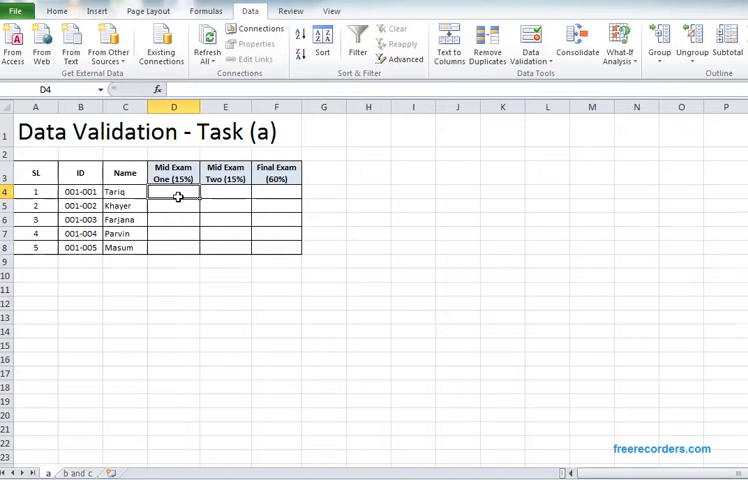
mouse_move(308, 260)
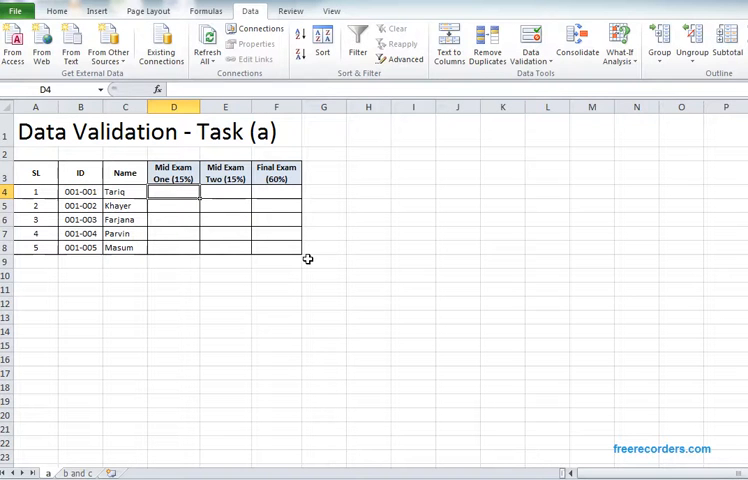
text(16)
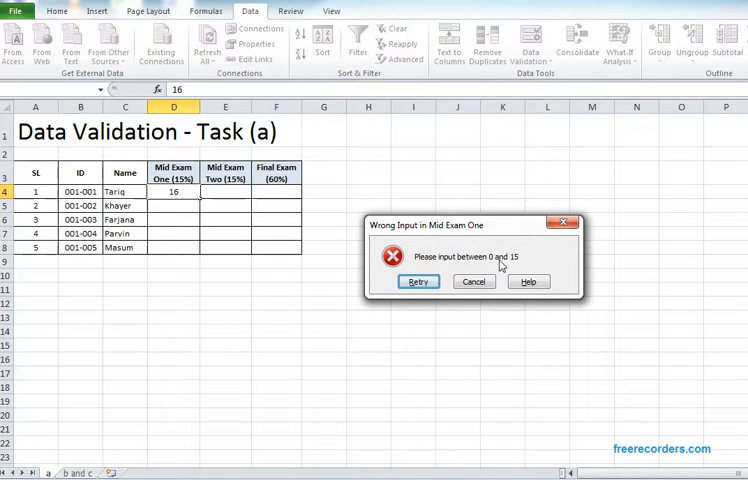
mouse_move(446, 292)
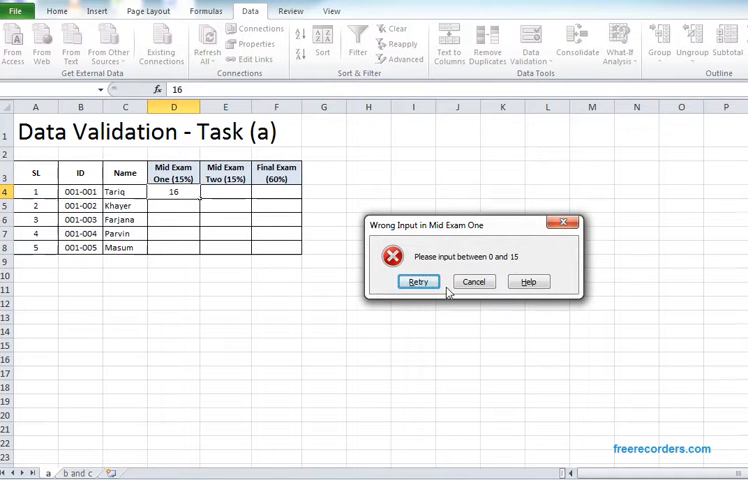
click(418, 280)
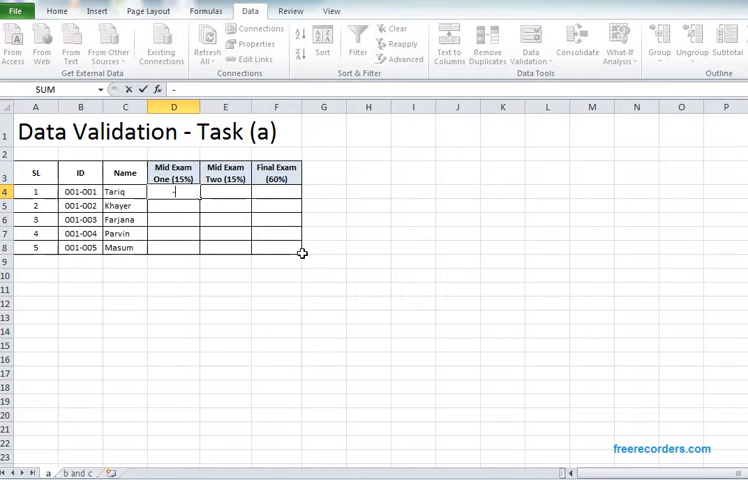
text(-14)
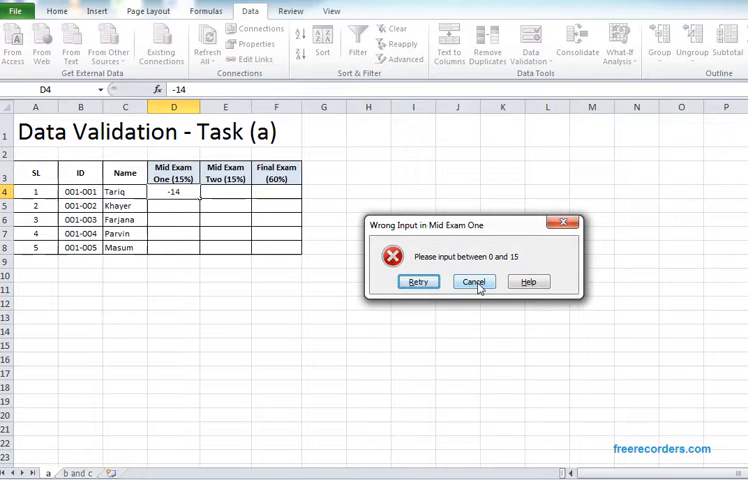
click(474, 280)
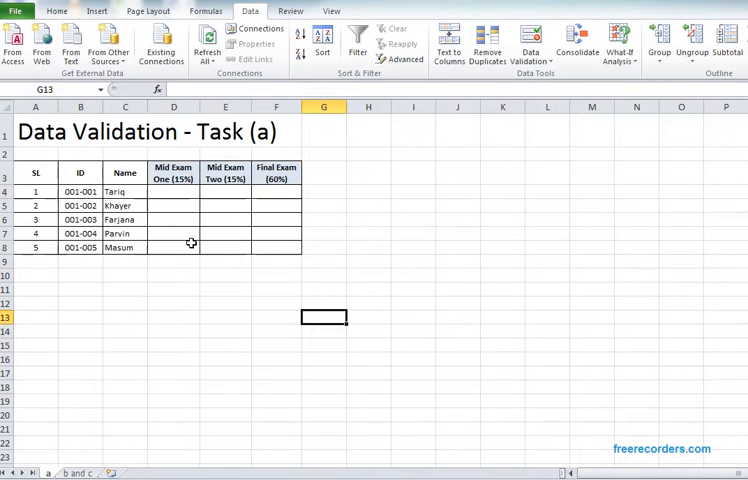
click(172, 192)
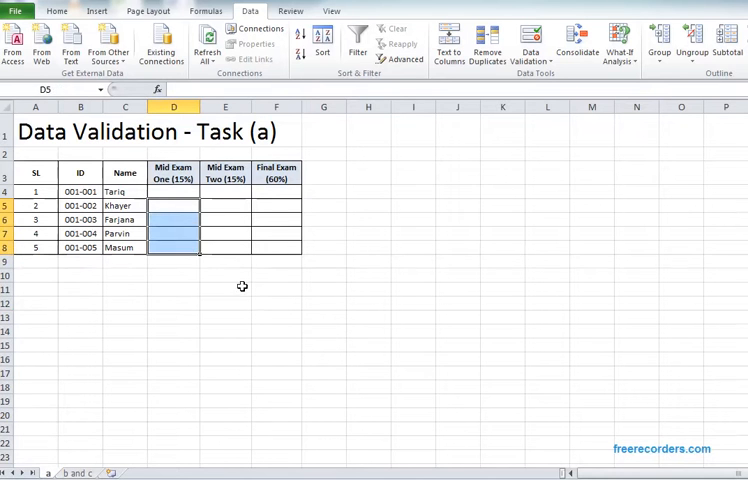
Fill D4's rule down to D8 and confirm 16 is rejected in D8, cancelling the entry.
drag(172, 204, 172, 246)
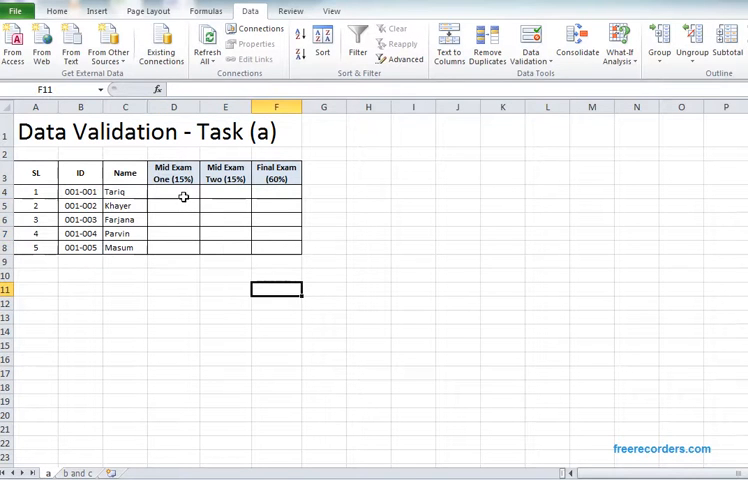
click(172, 192)
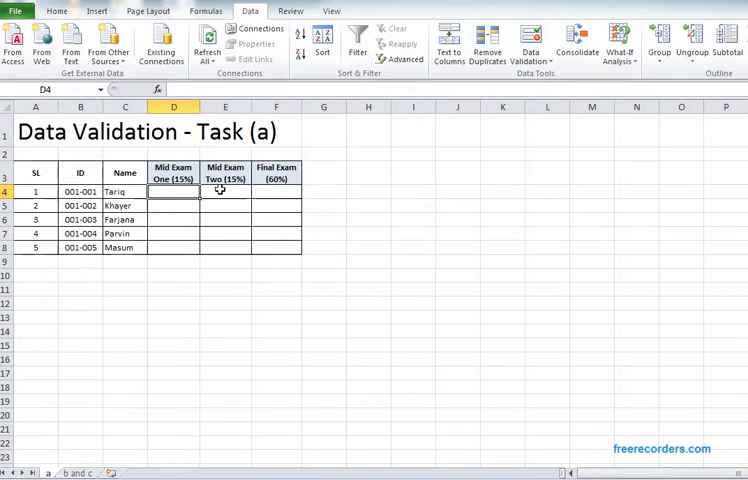
mouse_move(238, 292)
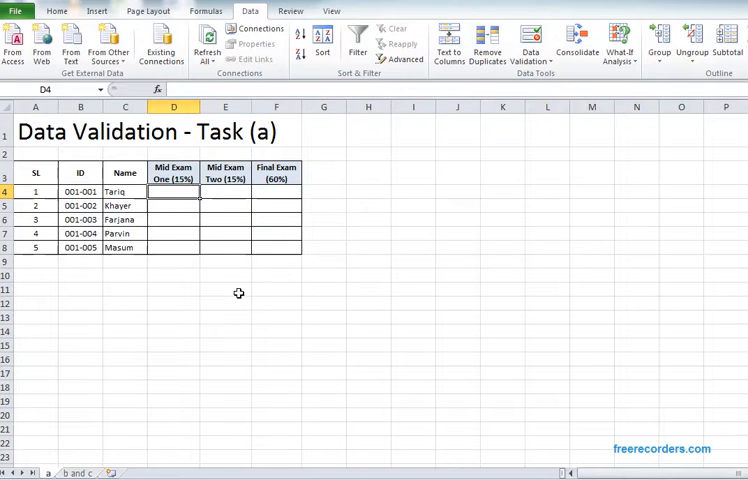
mouse_move(212, 212)
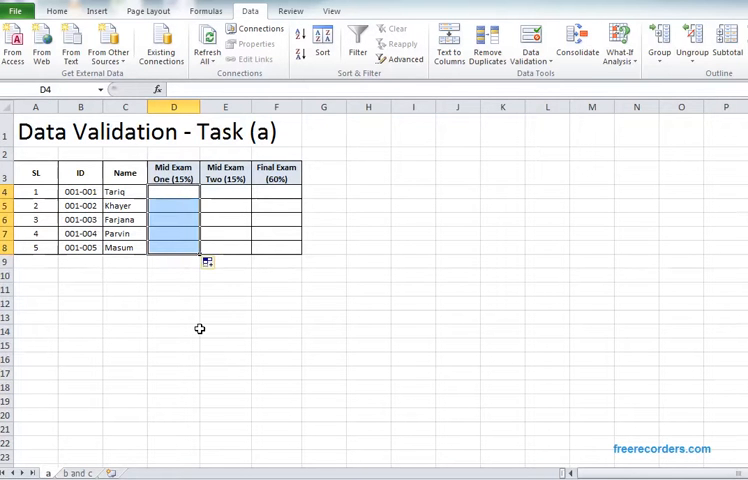
click(172, 192)
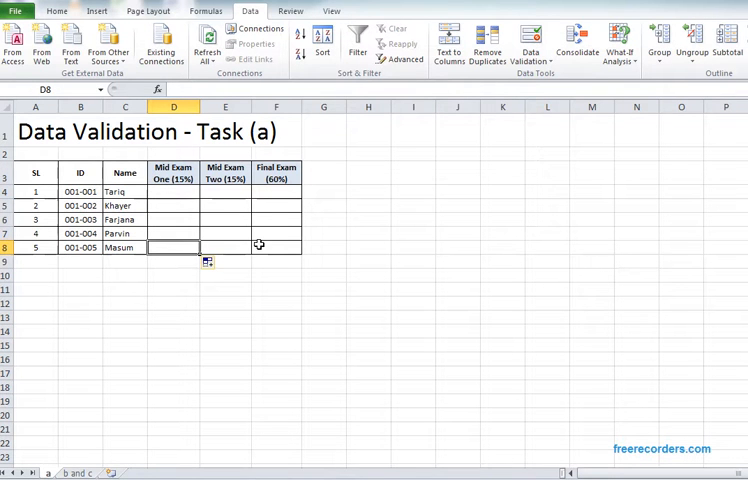
text(16)
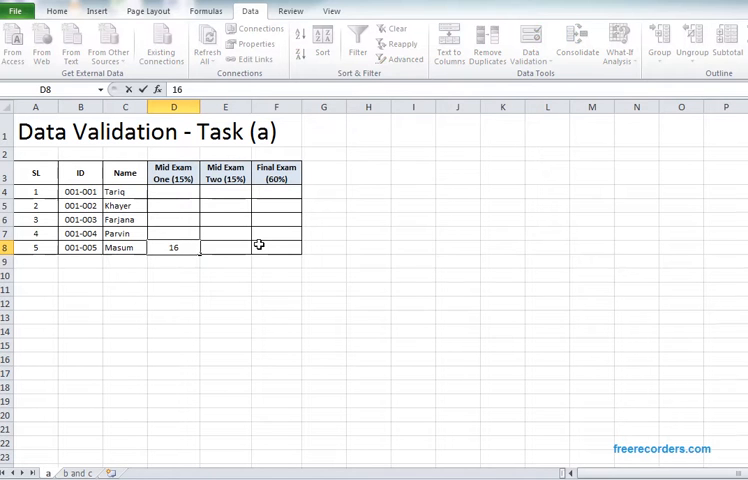
key(Return)
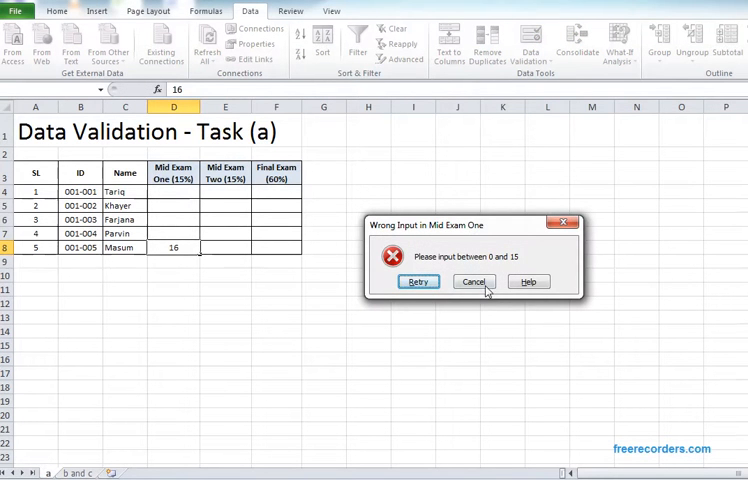
click(472, 280)
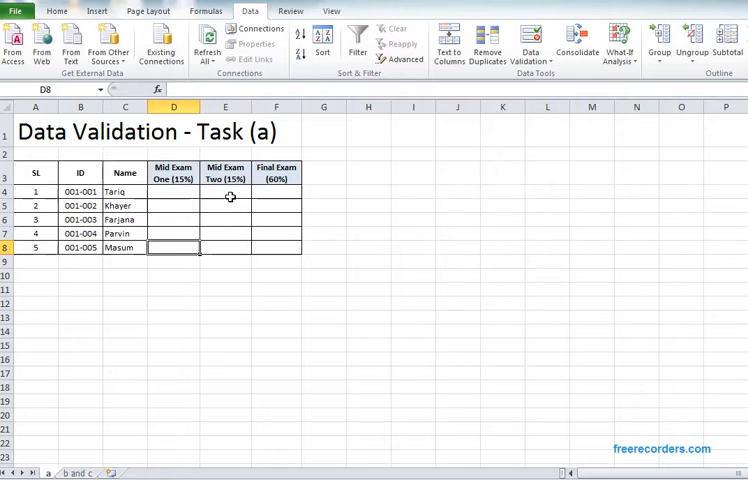
click(224, 192)
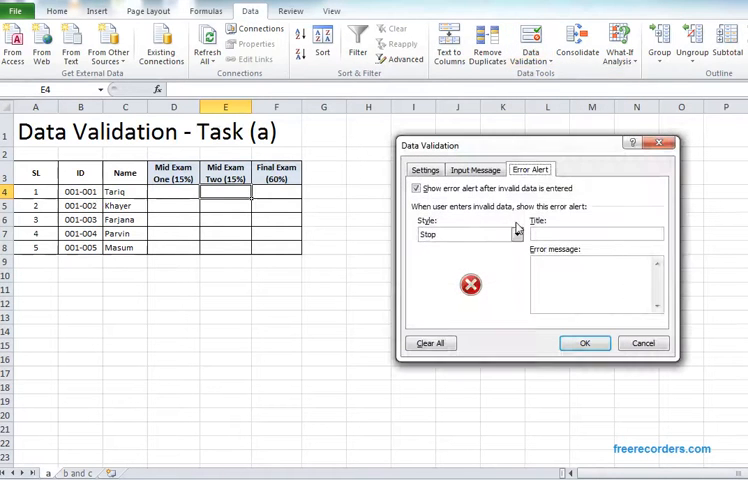
Set the Mid Exam Two cell E4 to allow only Decimal values from 0 up to its maximum.
click(424, 168)
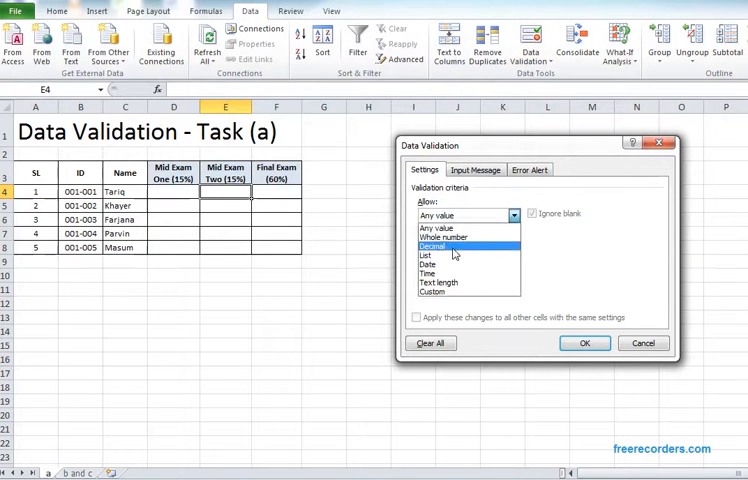
click(432, 246)
text(0)
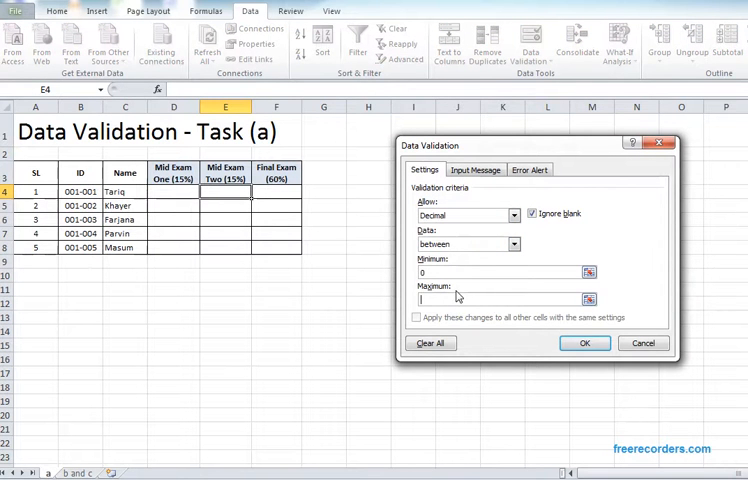
click(530, 168)
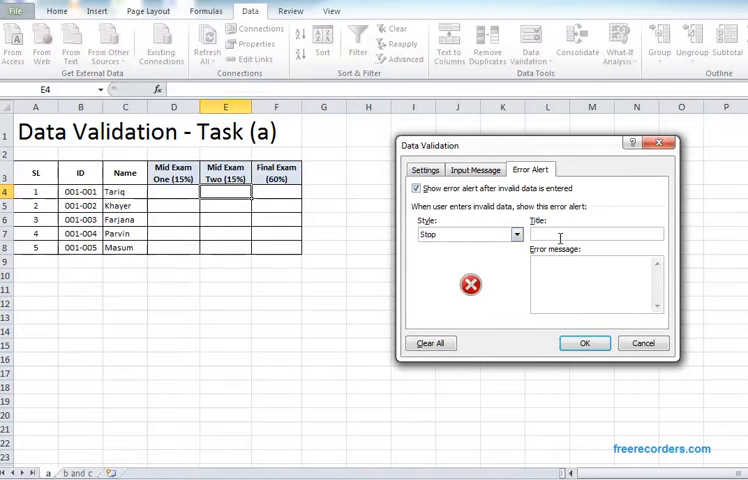
Add a Stop alert 'Wrong Input For Mid Exam Two' / 'Please enter between 0 and 15' and confirm the rule.
text(Wrong)
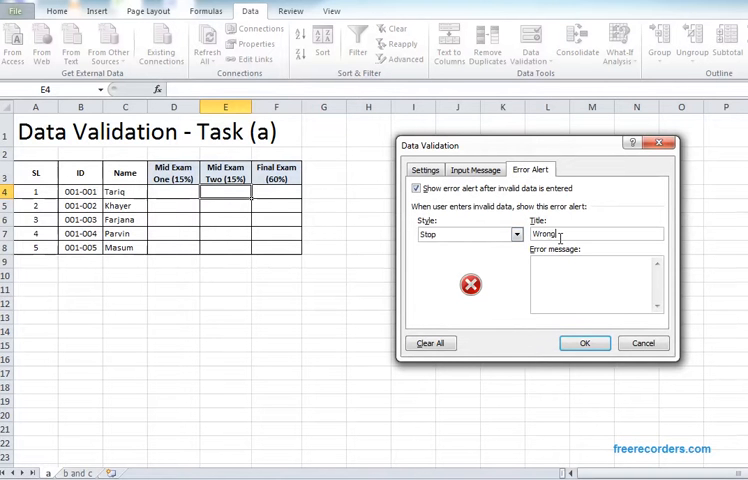
text(!)
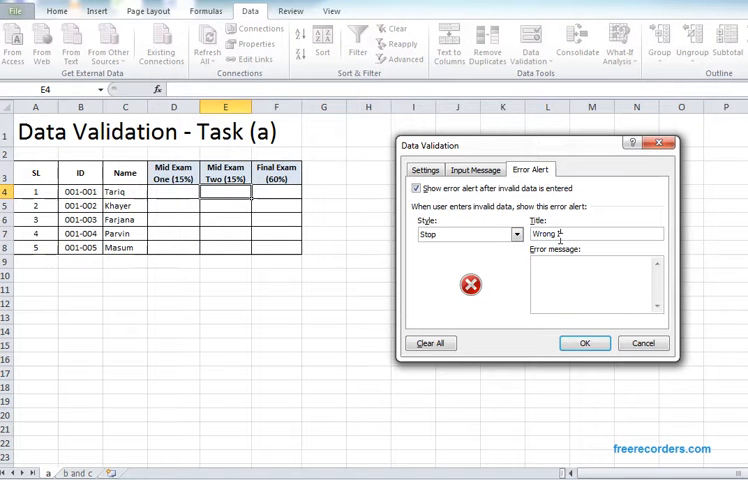
text(Input For Mid Exam Two)
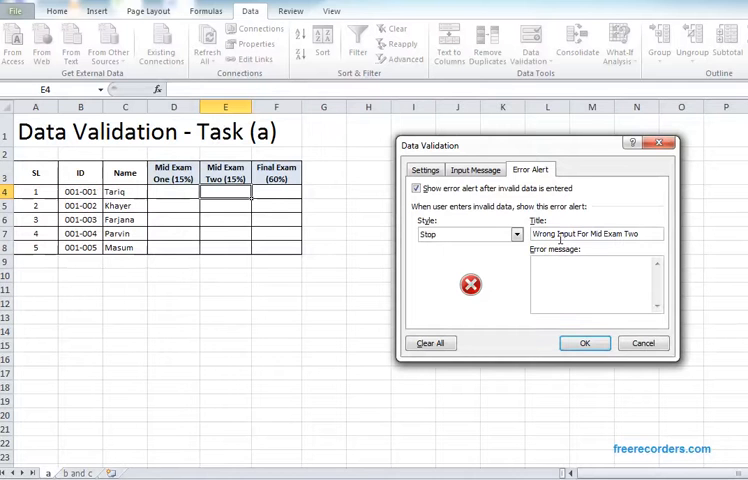
text(Please)
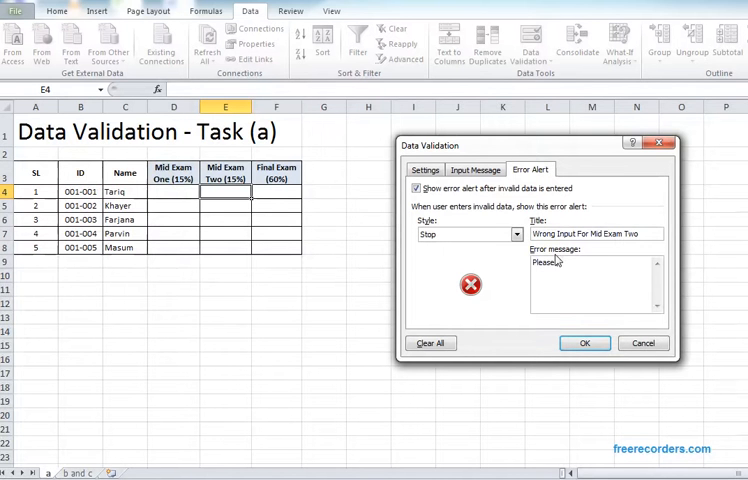
text(netre)
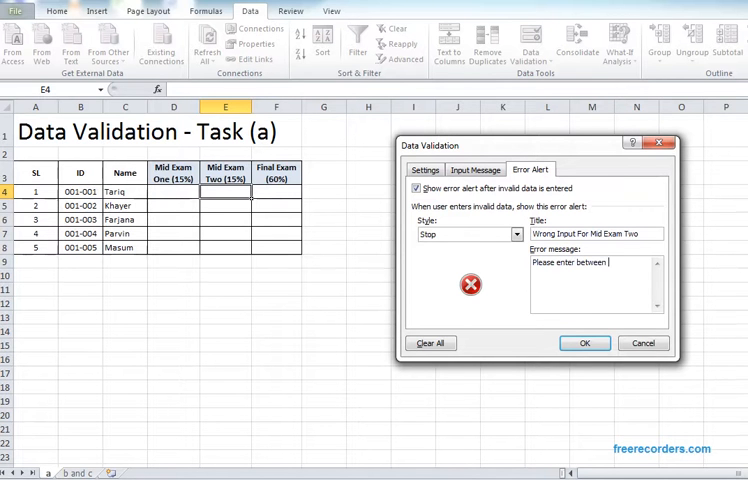
text(0 and 15)
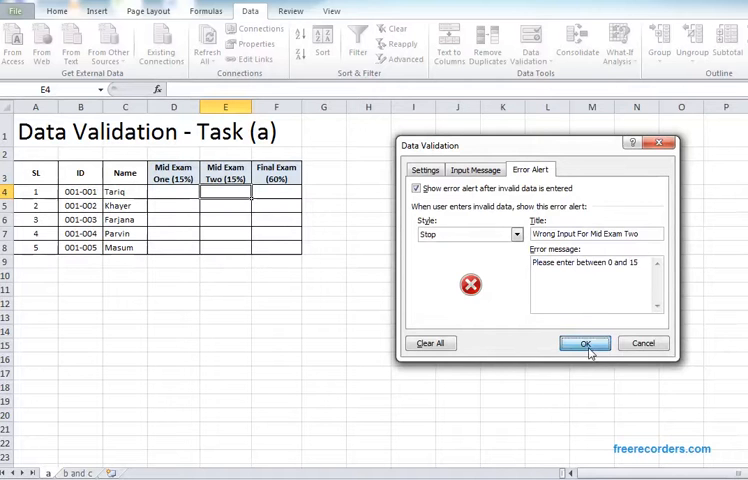
click(584, 344)
text(16)
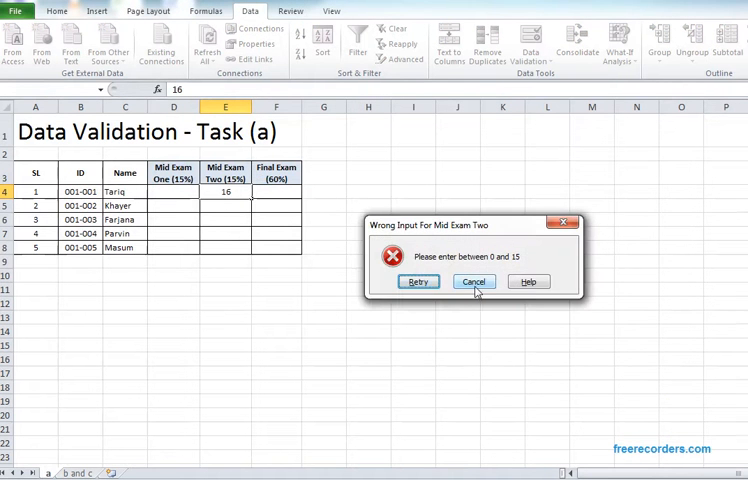
Cancel the rejected 16, then give Final Exam F4:F8 a Decimal rule between 0 and 60.
click(474, 280)
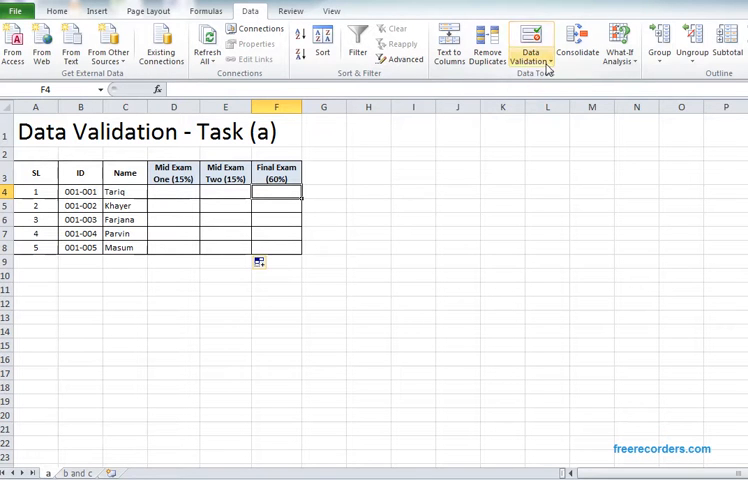
click(532, 48)
text(0)
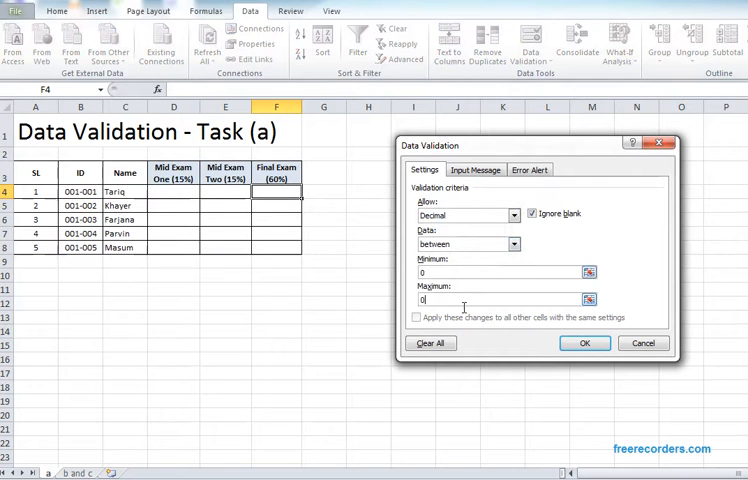
text(60)
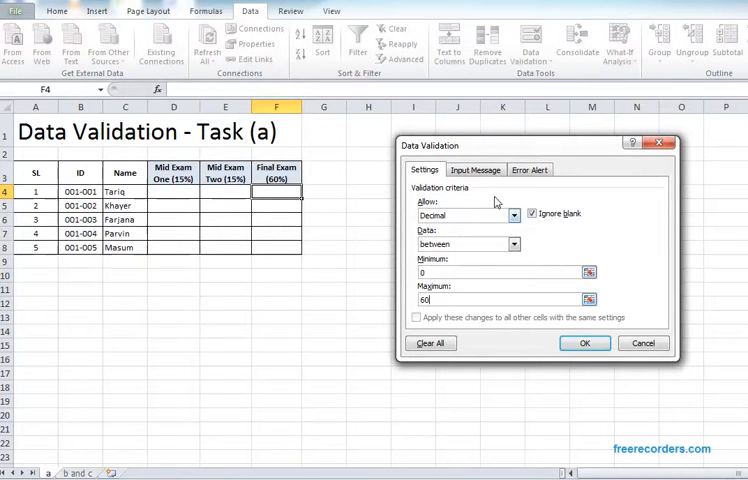
click(530, 168)
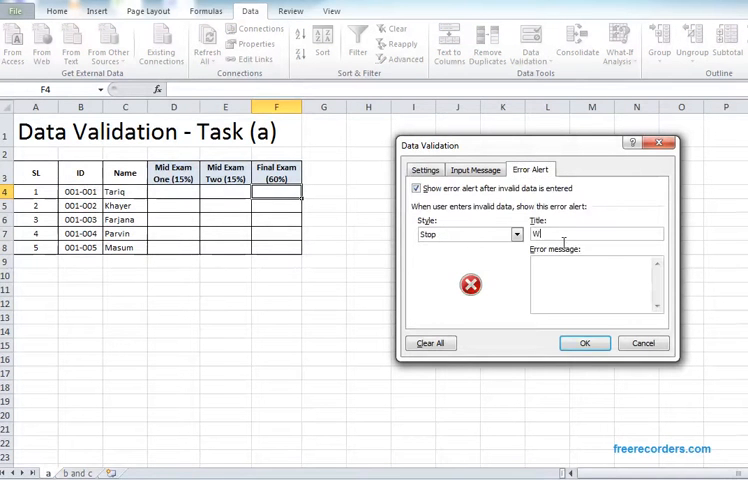
Add a Stop alert 'Wrong Input in Final Exam' / 'Input Between 0 and 60' and confirm the rule.
text(rong Input in)
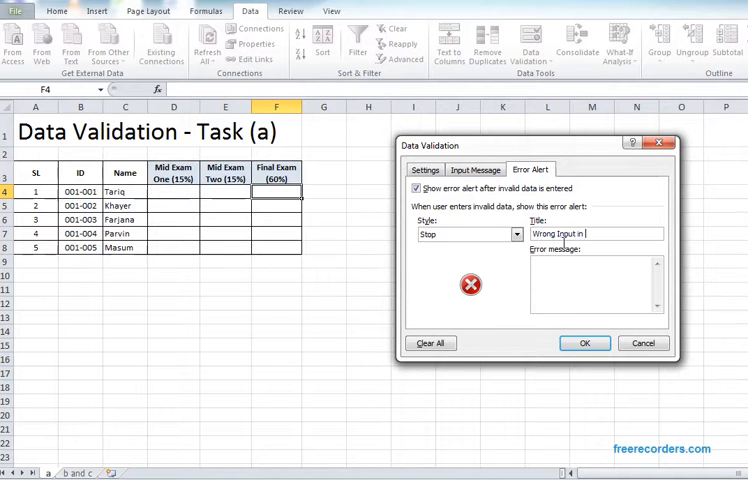
text(Final Exam)
click(596, 284)
text(Please)
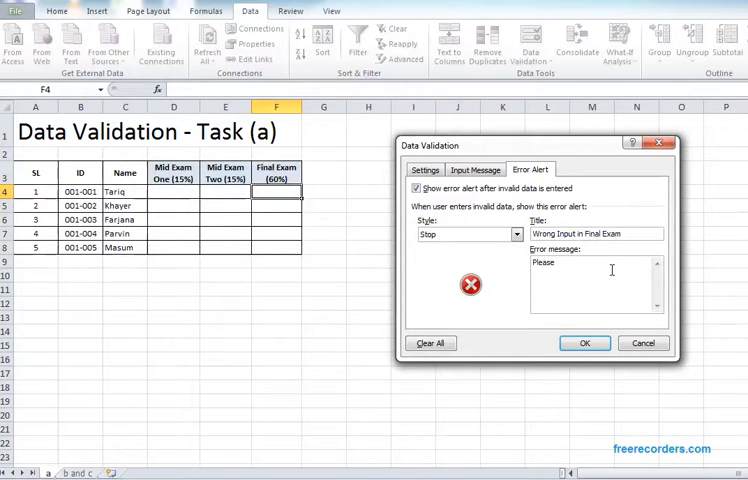
text(Input)
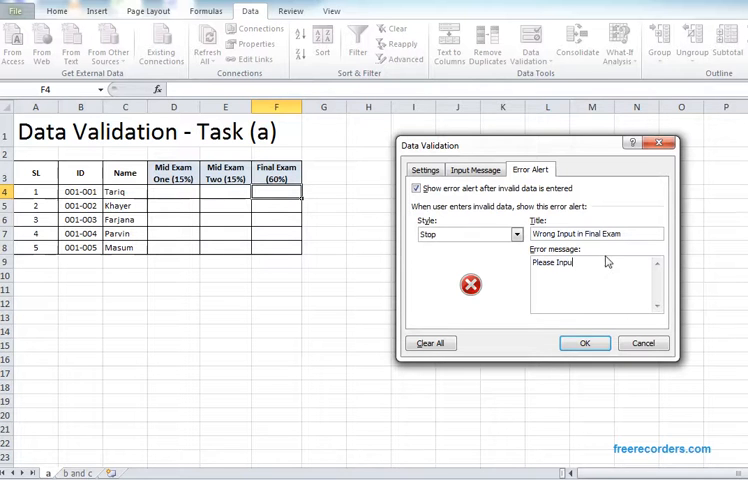
text(Between)
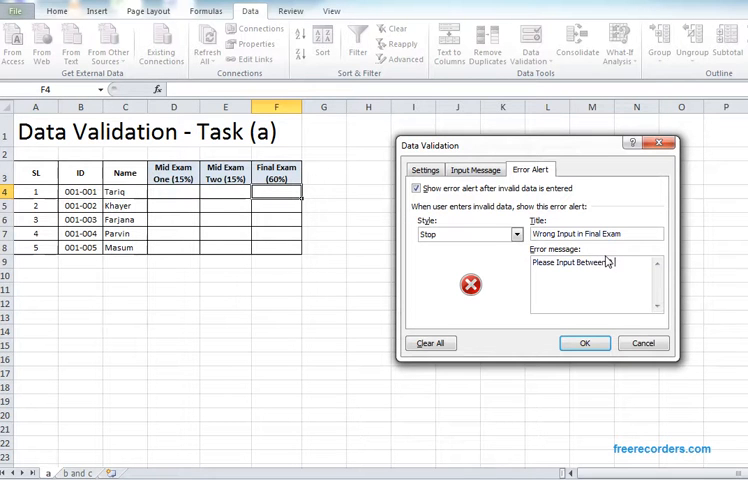
text(and 60)
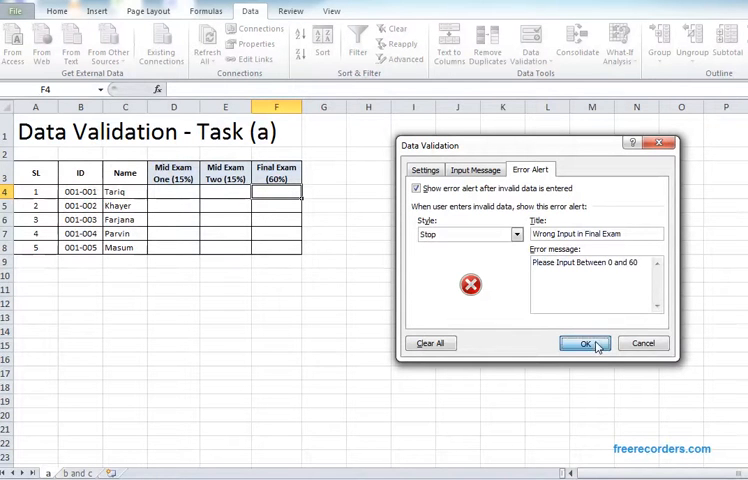
click(582, 344)
text(64)
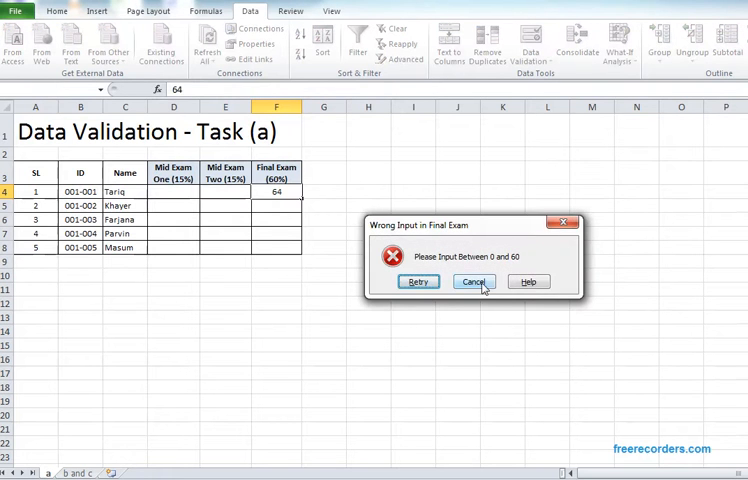
Cancel the rejected 64 so the exam cells stay empty, then deselect the table.
click(474, 280)
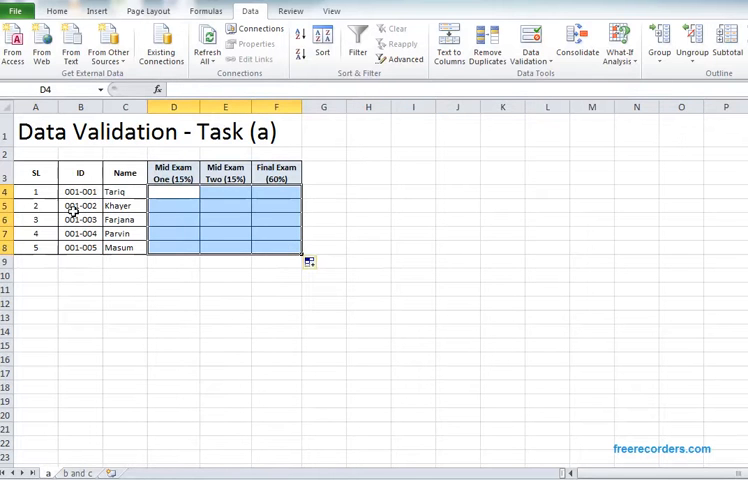
click(172, 192)
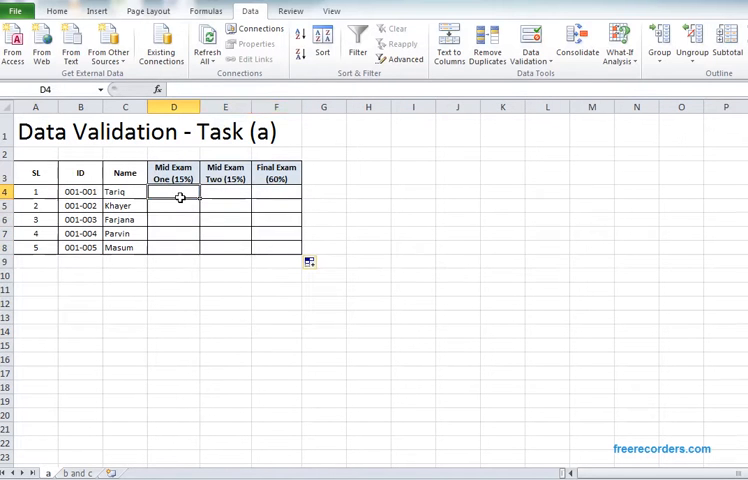
click(412, 292)
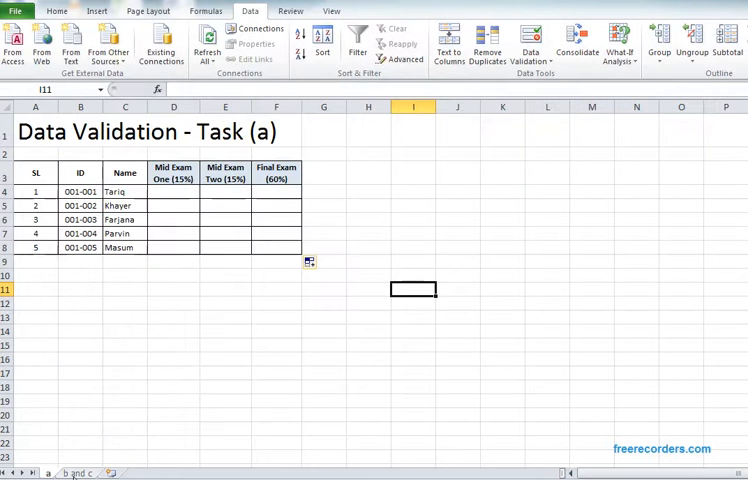
Switch to the Task (b and c) sheet and select the Category Name cells B4:B8.
click(78, 472)
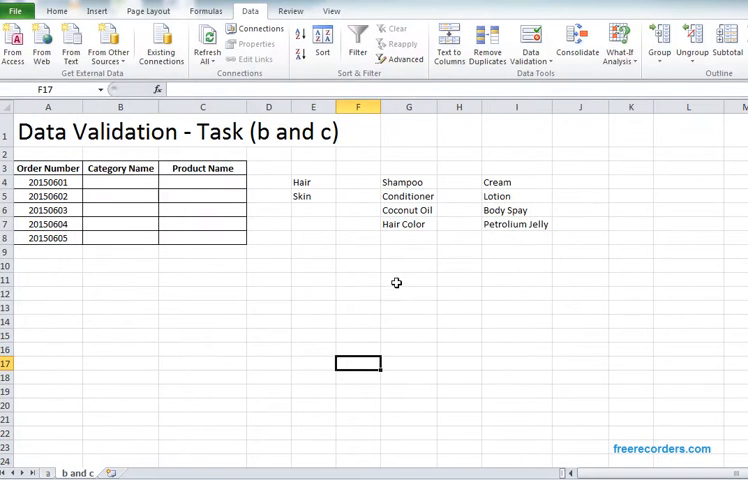
click(120, 266)
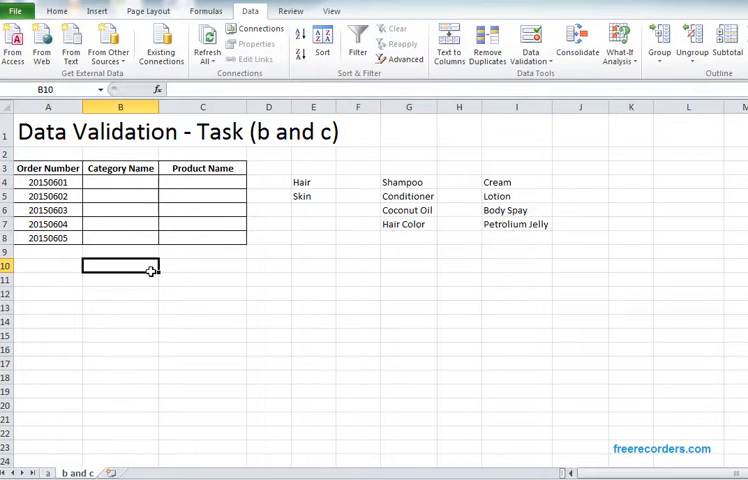
click(120, 180)
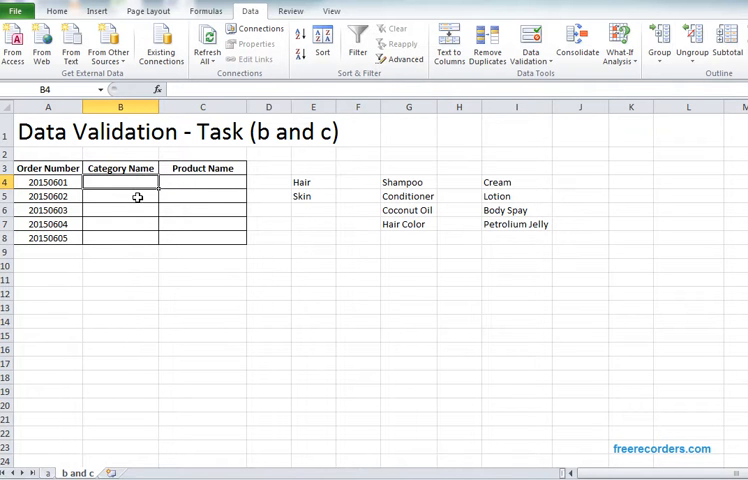
click(120, 238)
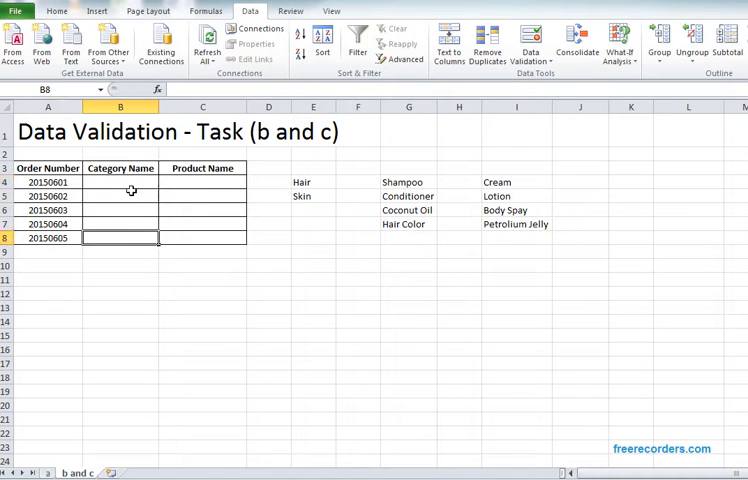
click(120, 180)
text(Category)
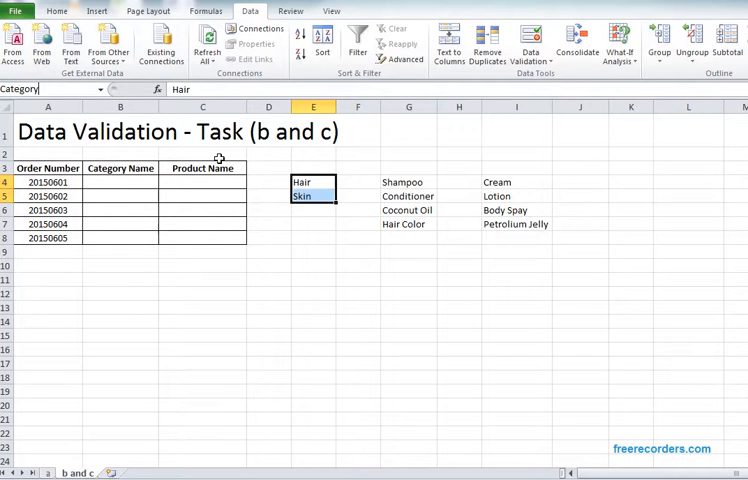
Select the product list and begin naming the range by entering 'Sk' in the Name Box.
click(312, 238)
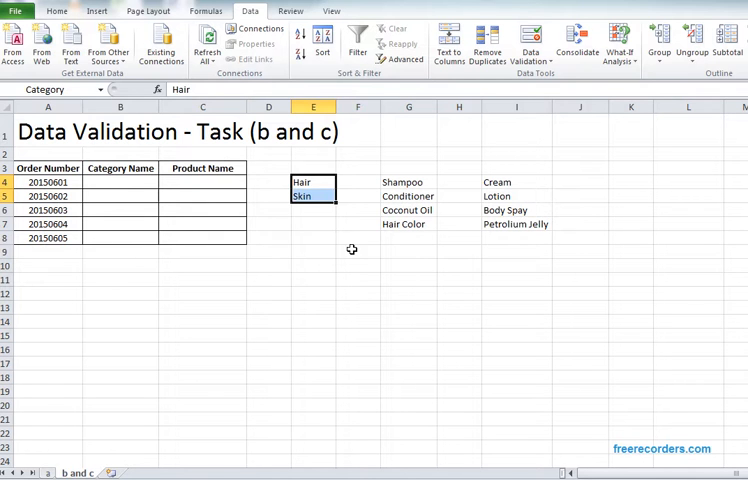
click(408, 182)
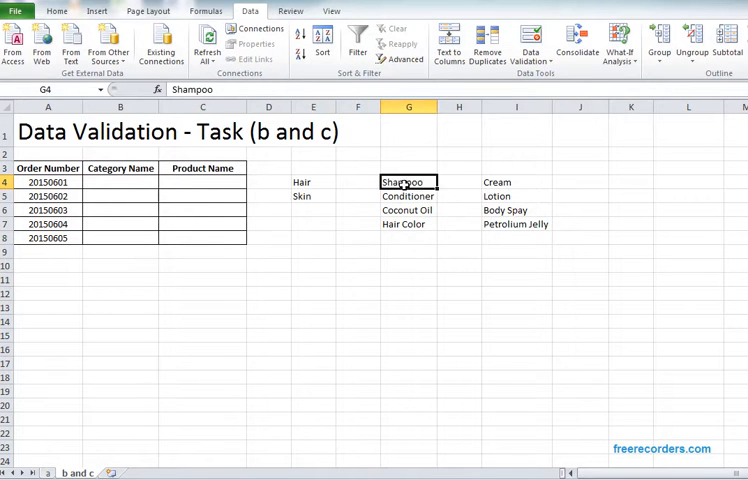
drag(406, 182, 406, 224)
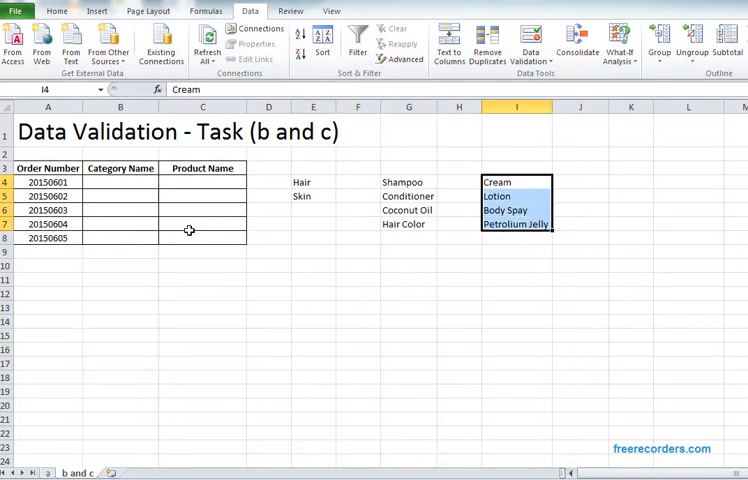
text(Sk)
click(312, 264)
text(=)
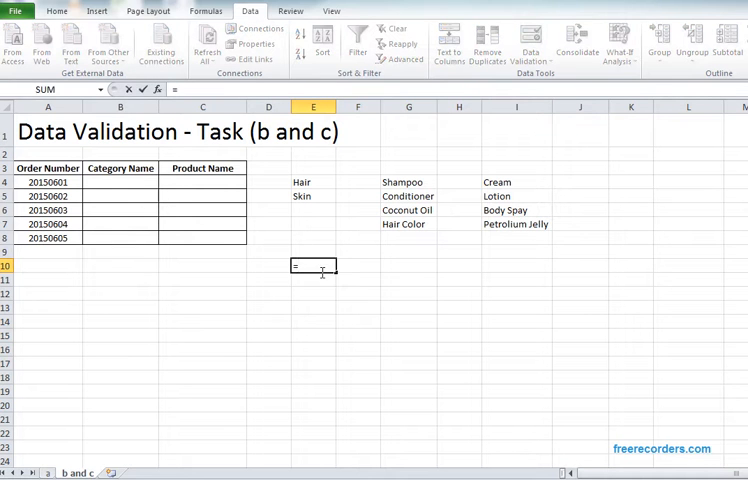
text(category)
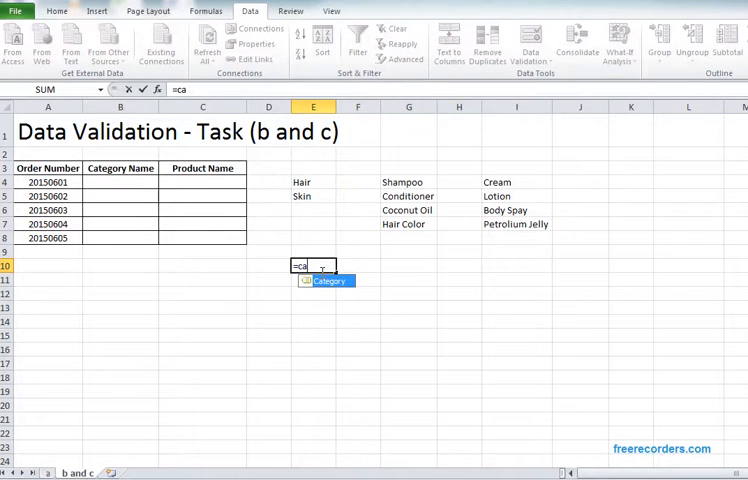
text(har)
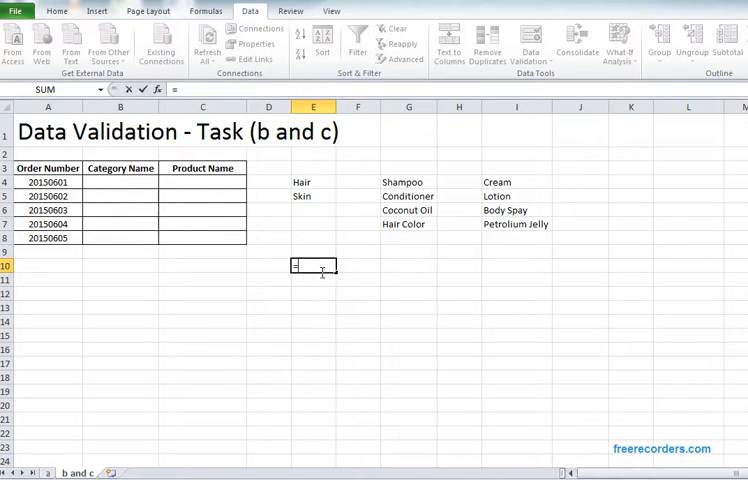
text(skin)
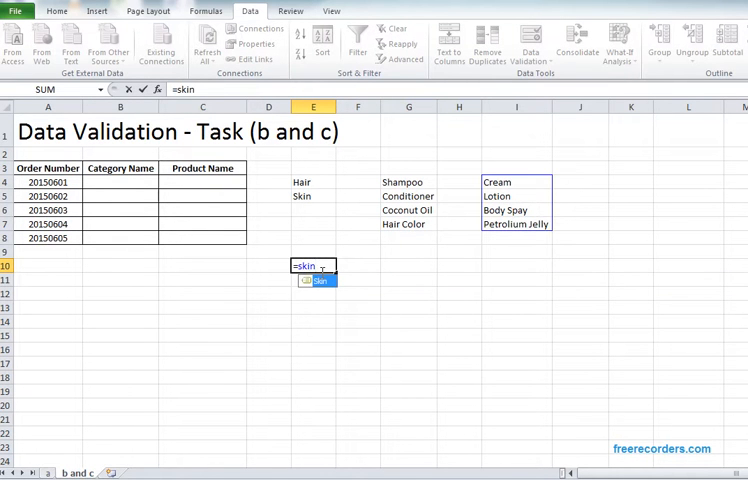
key(Escape)
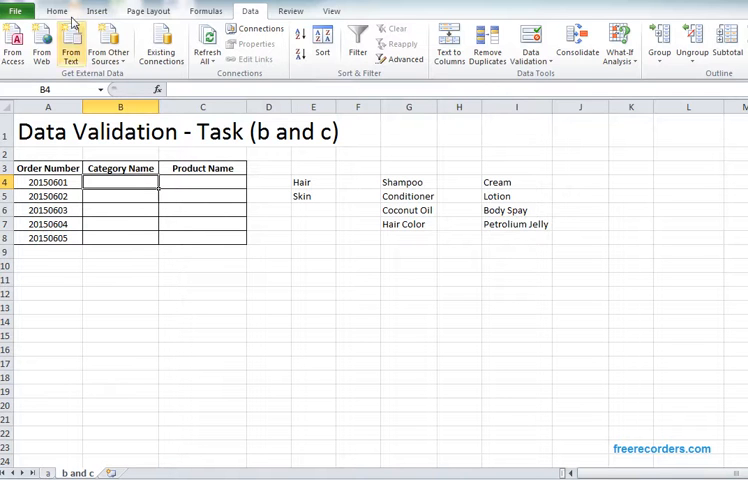
Validate B4 as a List with source =Category so it offers a category dropdown.
click(56, 12)
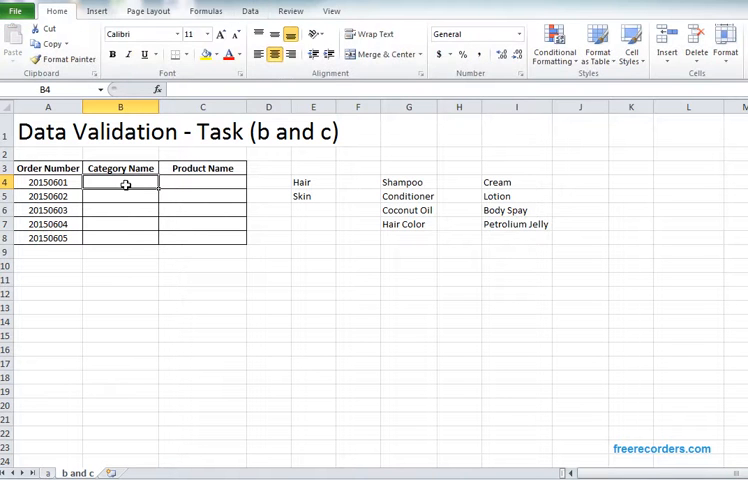
click(250, 12)
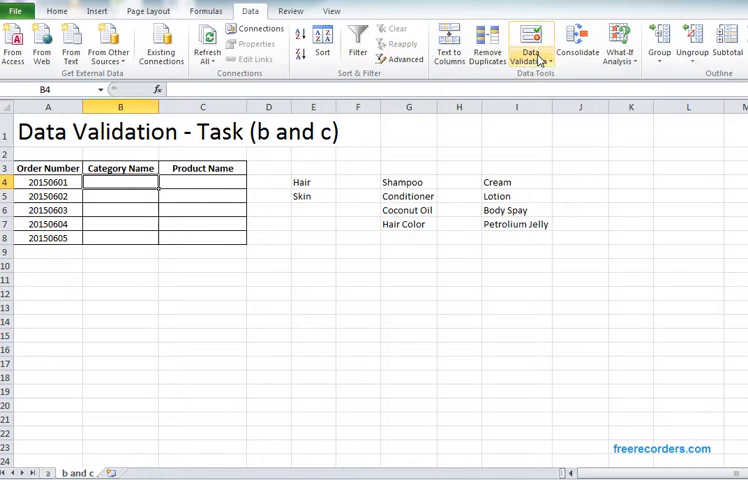
click(532, 44)
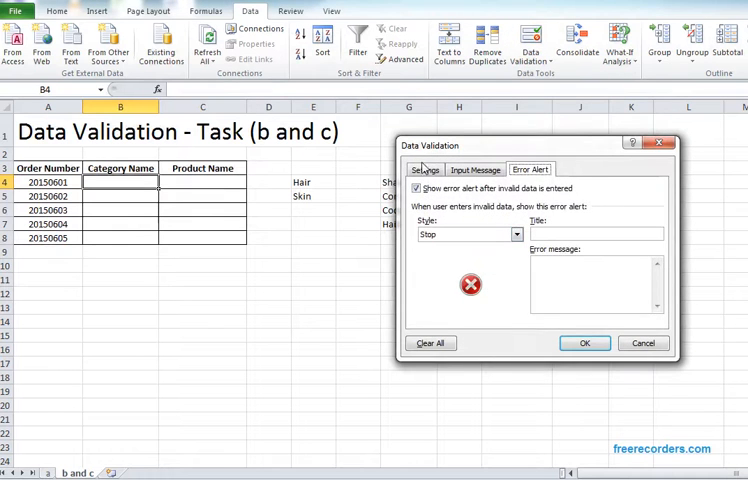
click(424, 168)
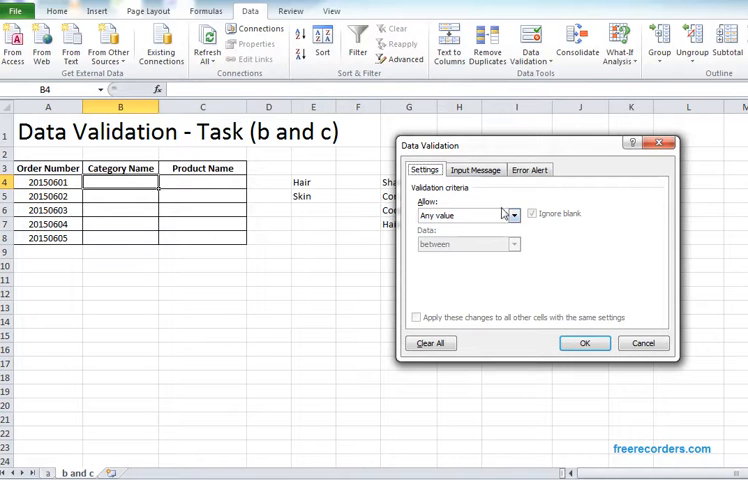
click(512, 216)
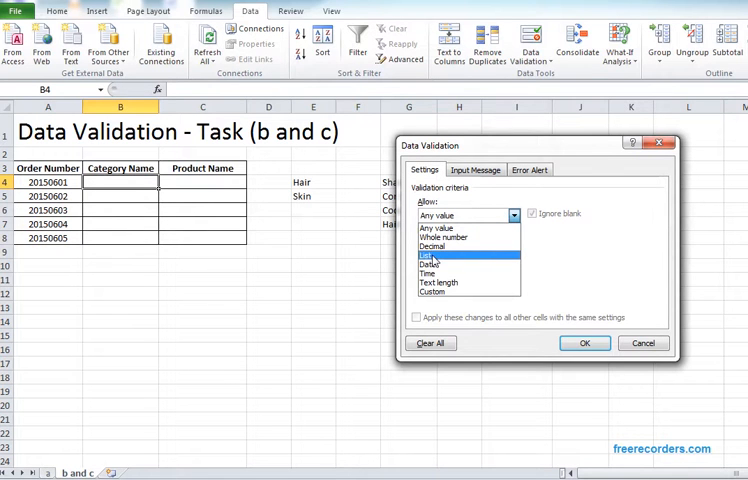
click(438, 252)
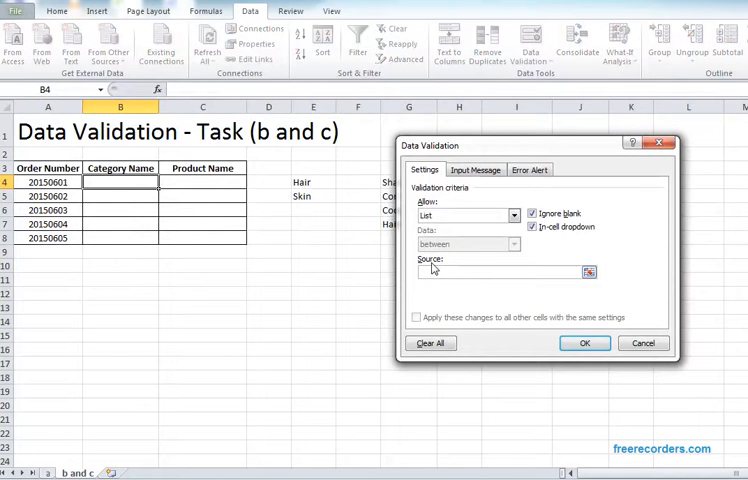
text(=Category)
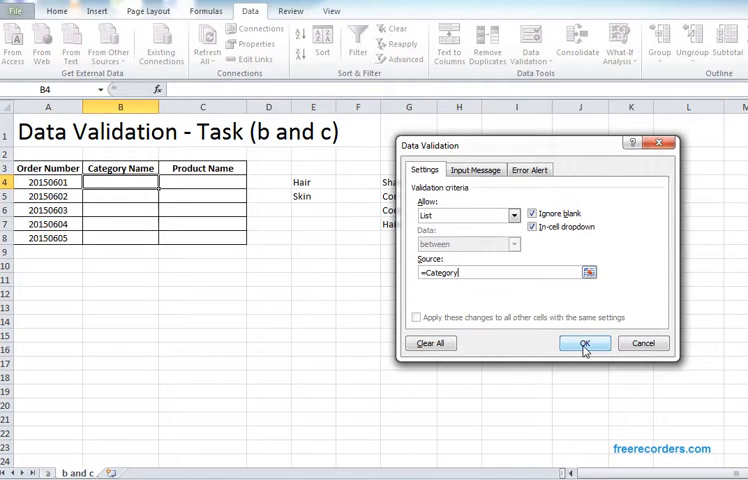
click(584, 344)
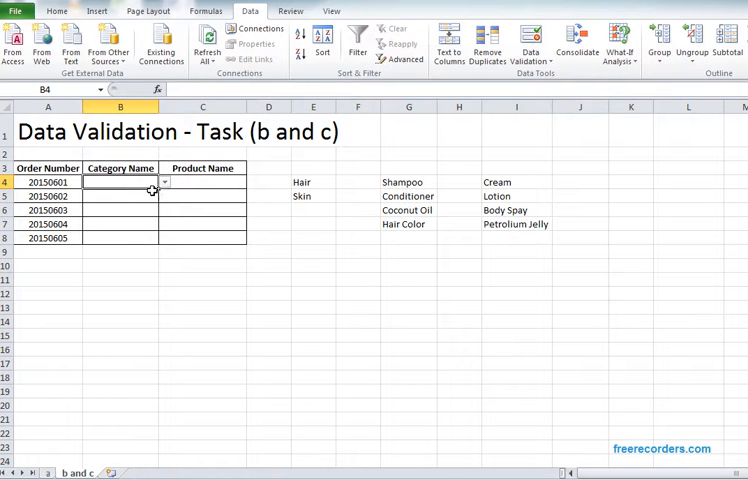
Pick Hair, Hair, Skin, Skin, Hair from the dropdowns in B4:B8.
click(164, 180)
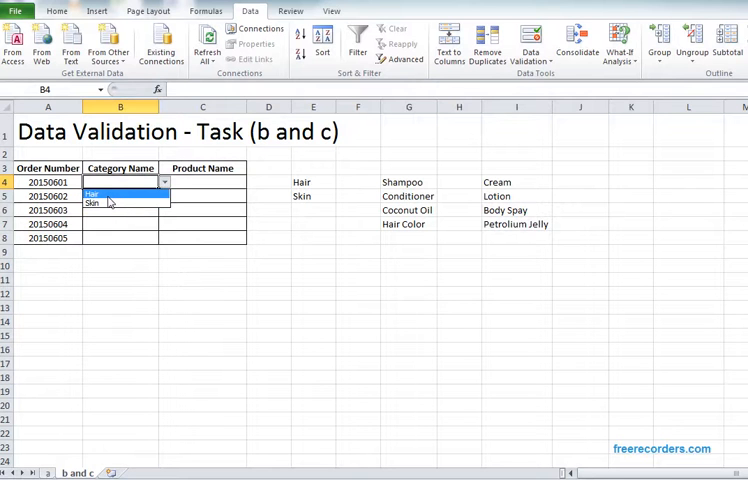
click(92, 192)
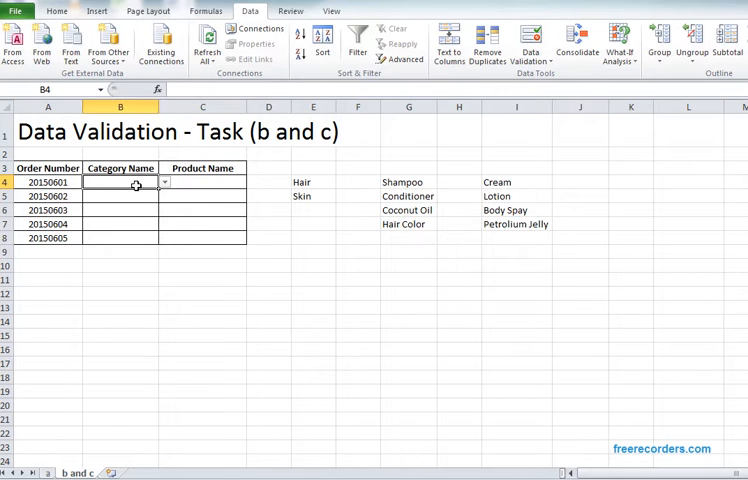
click(120, 238)
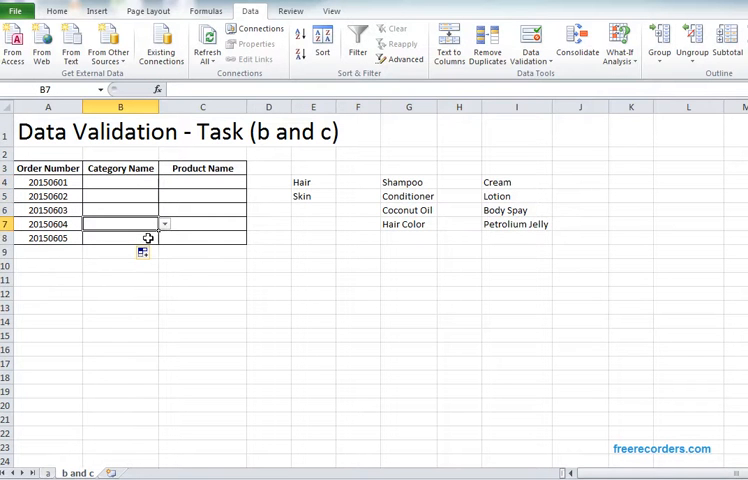
click(164, 180)
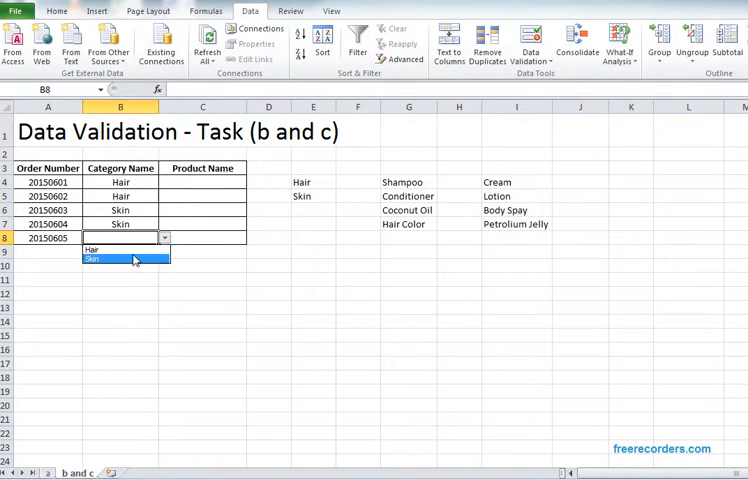
click(90, 250)
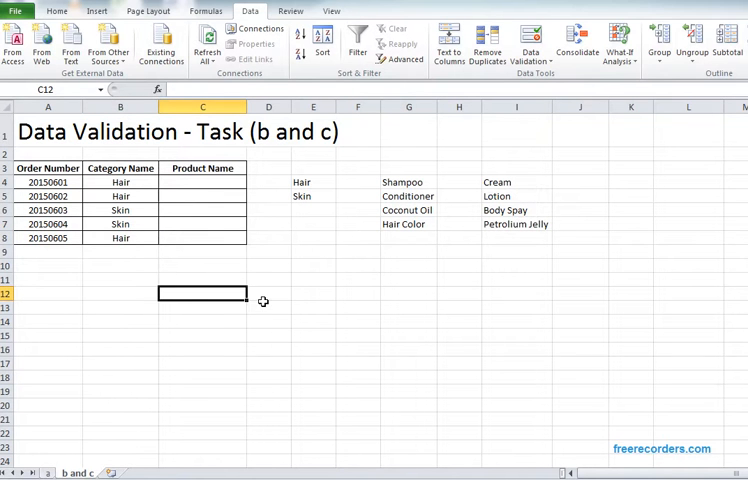
drag(202, 180, 202, 238)
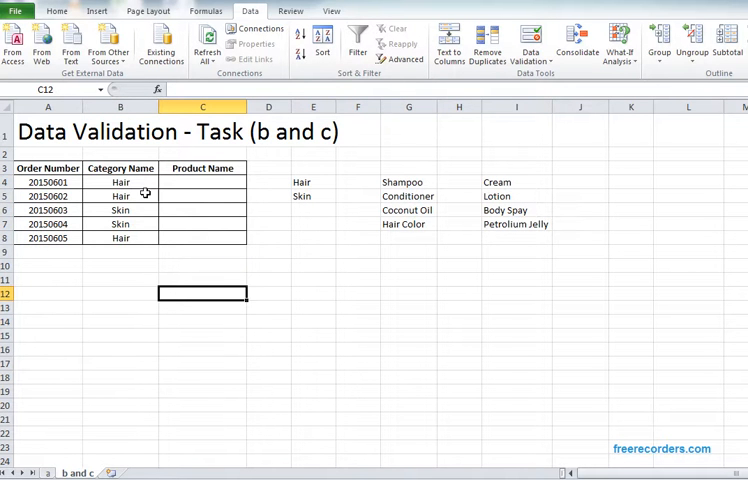
click(202, 180)
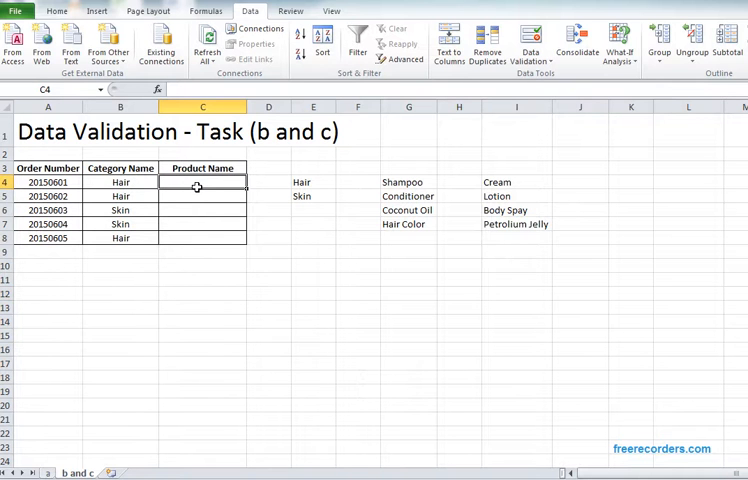
drag(404, 182, 404, 224)
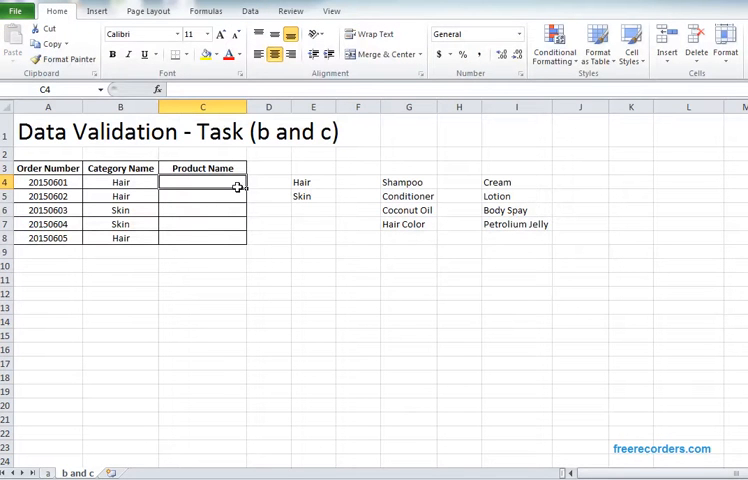
mouse_move(254, 260)
text(INDI)
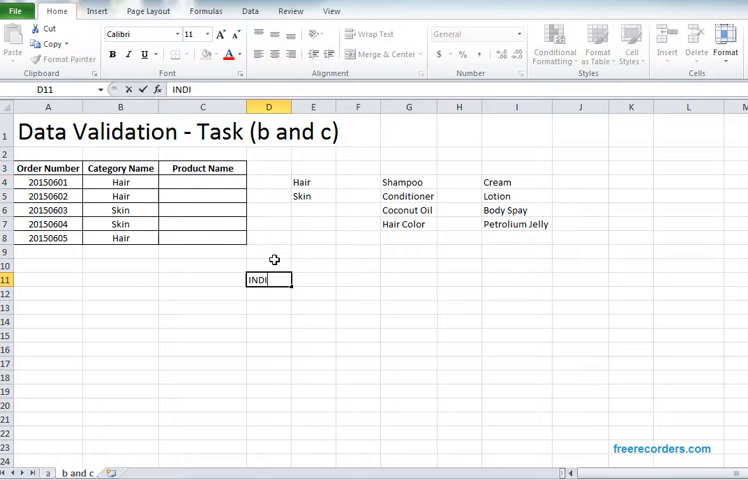
text(RECT)
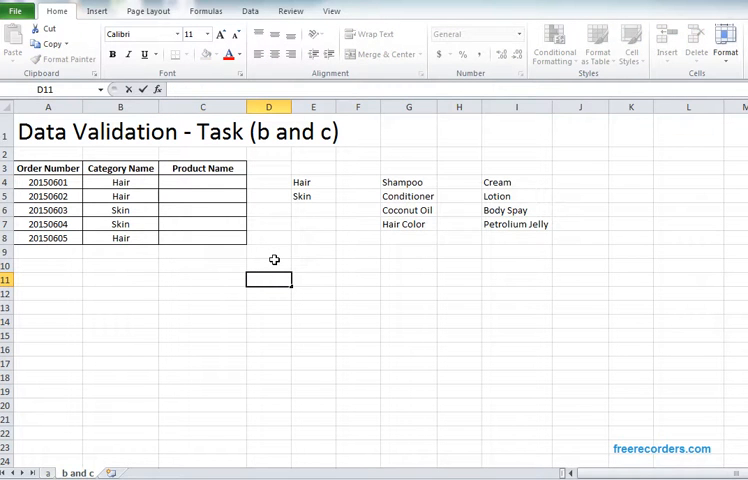
click(358, 308)
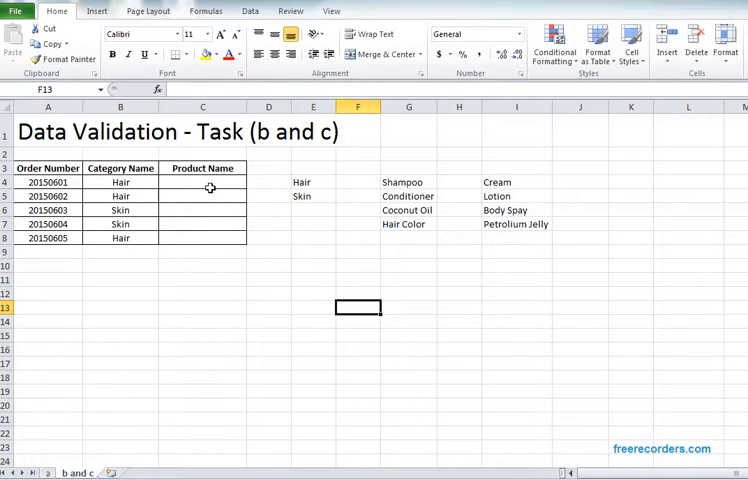
click(202, 182)
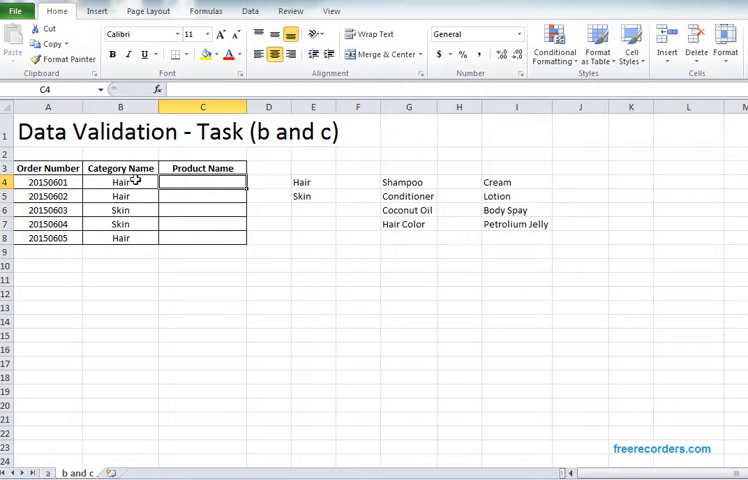
click(120, 182)
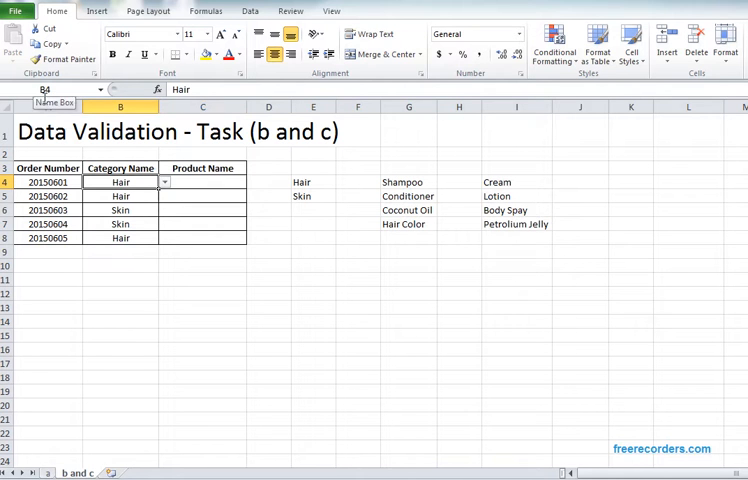
click(202, 182)
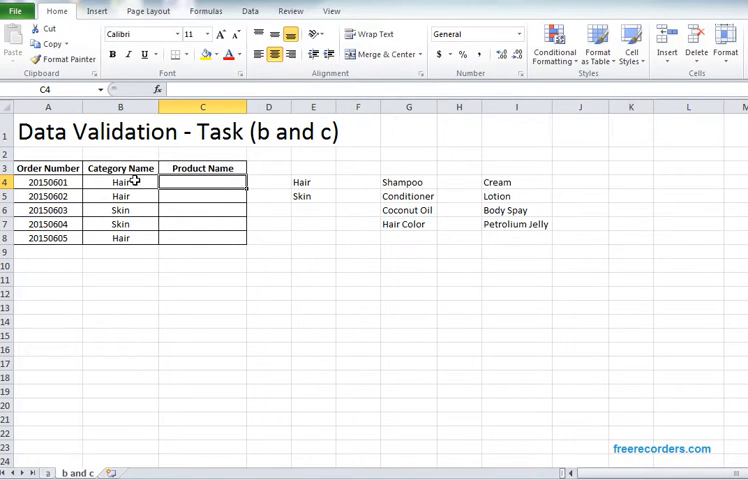
click(120, 182)
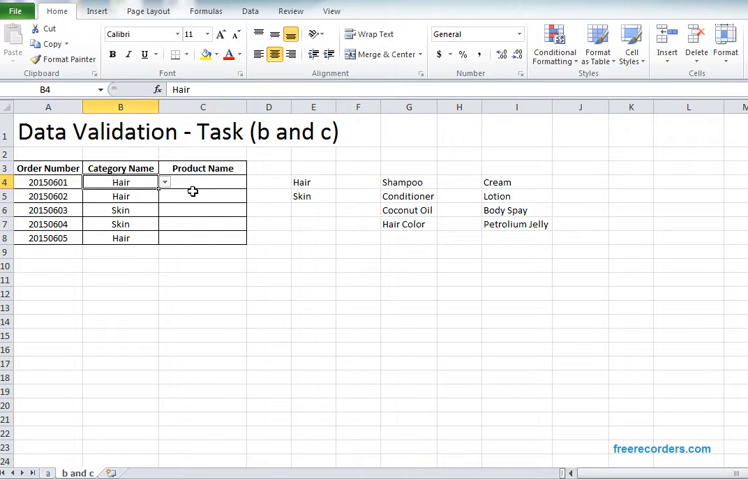
click(202, 180)
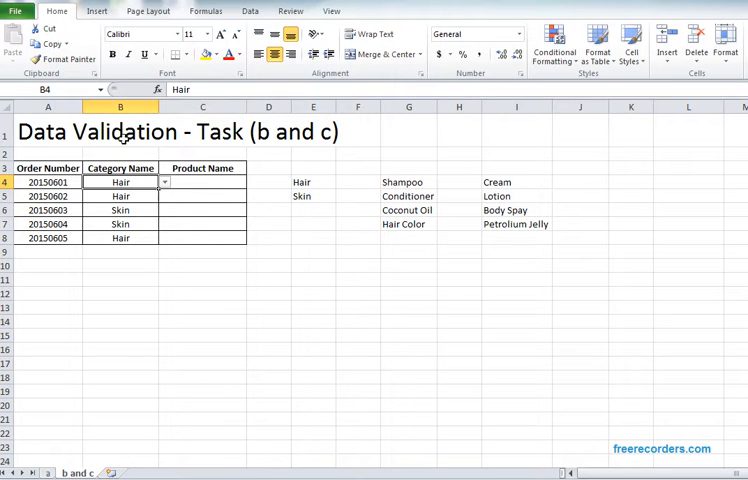
click(202, 180)
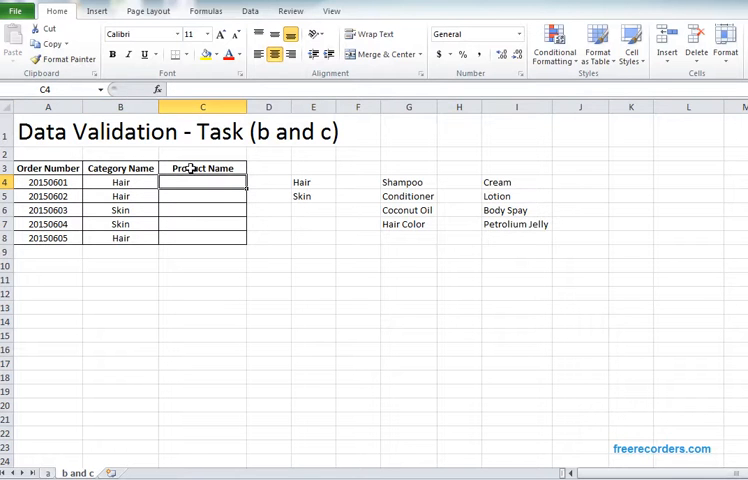
click(120, 180)
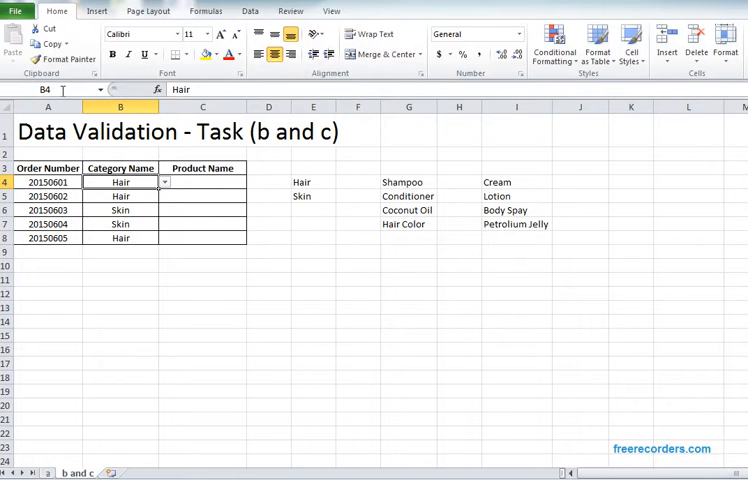
mouse_move(144, 140)
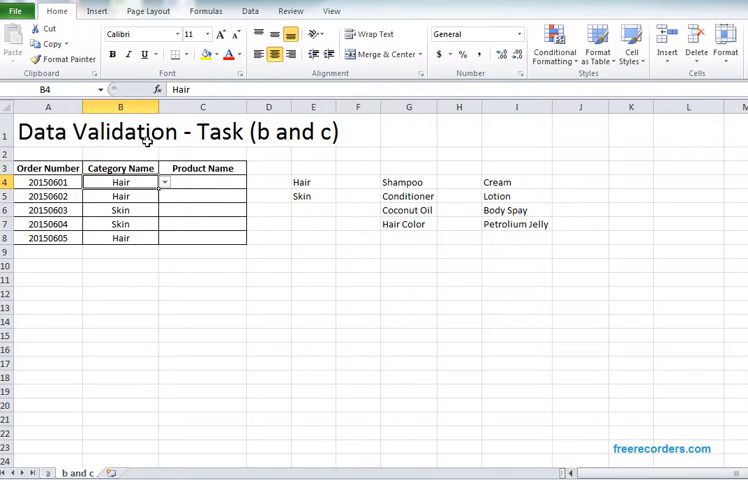
click(202, 180)
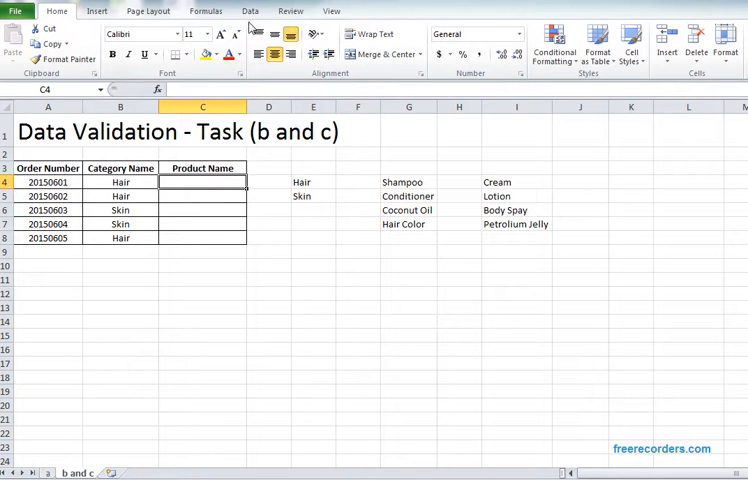
Validate C4 as a List with source =INDIRECT(B4) so products follow the category.
click(250, 12)
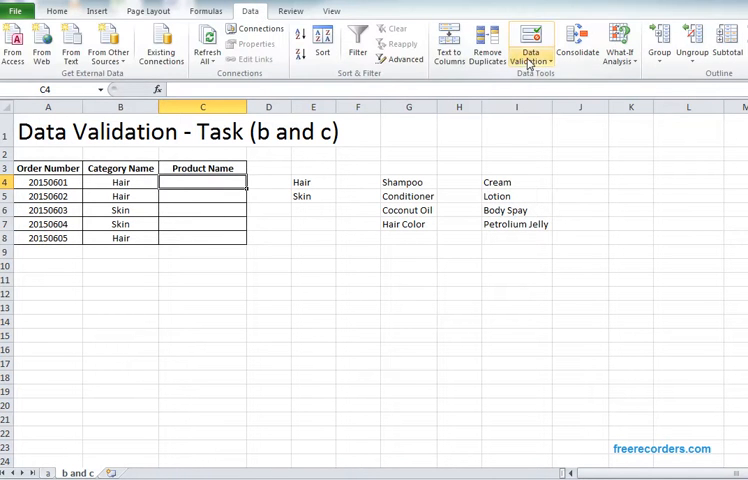
click(530, 44)
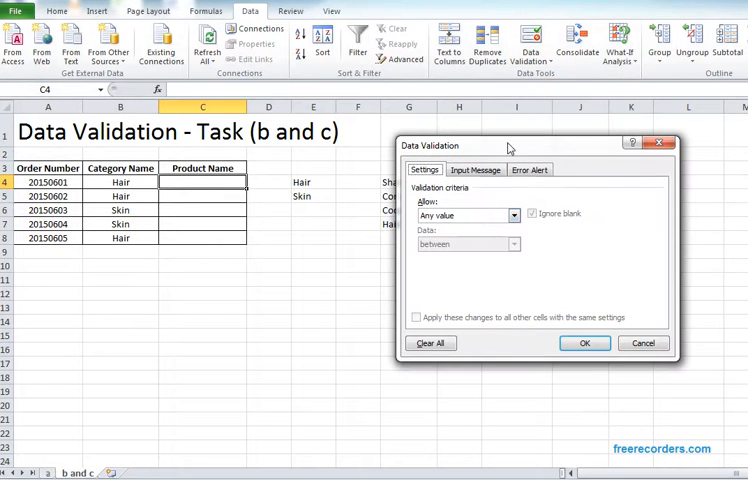
click(512, 216)
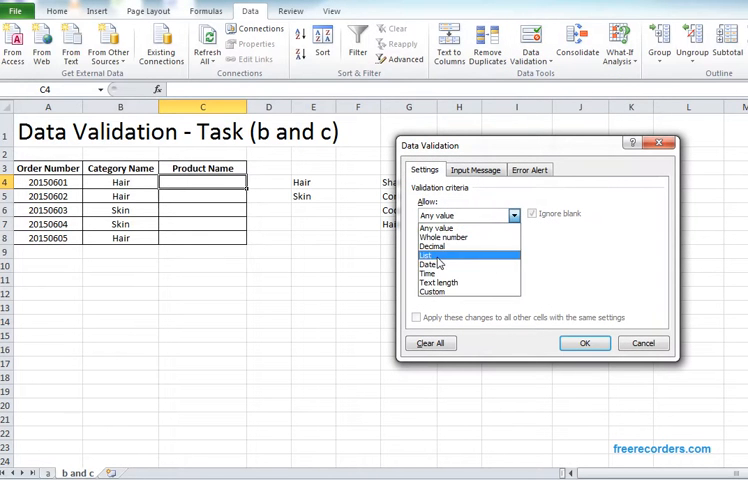
click(432, 254)
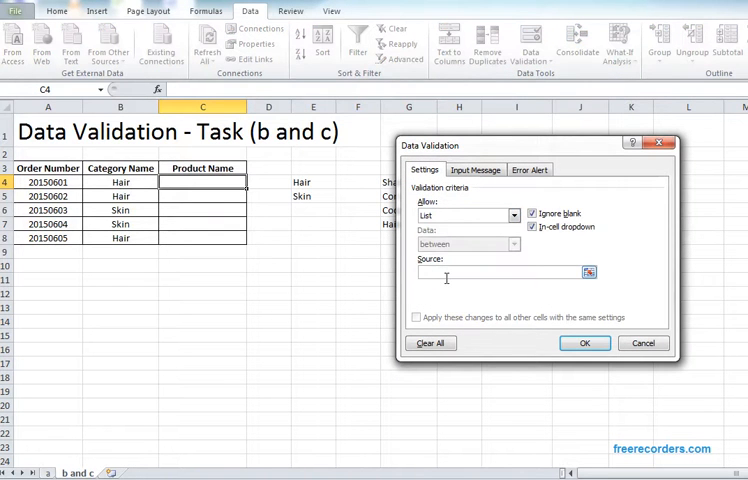
text(=)
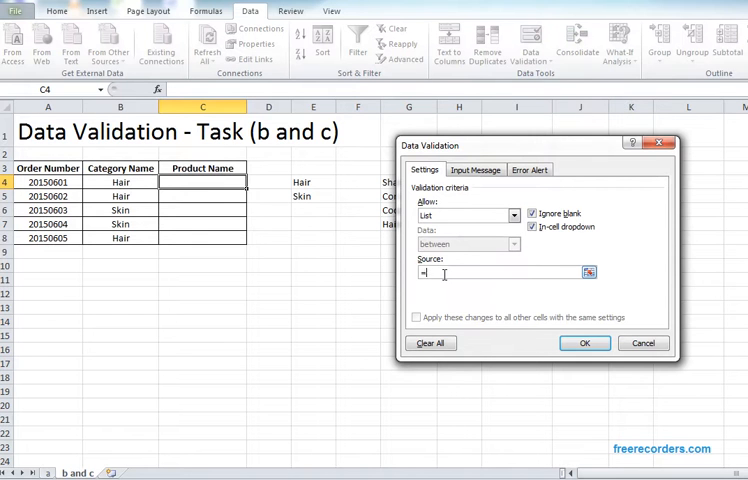
text(INDIRECT)
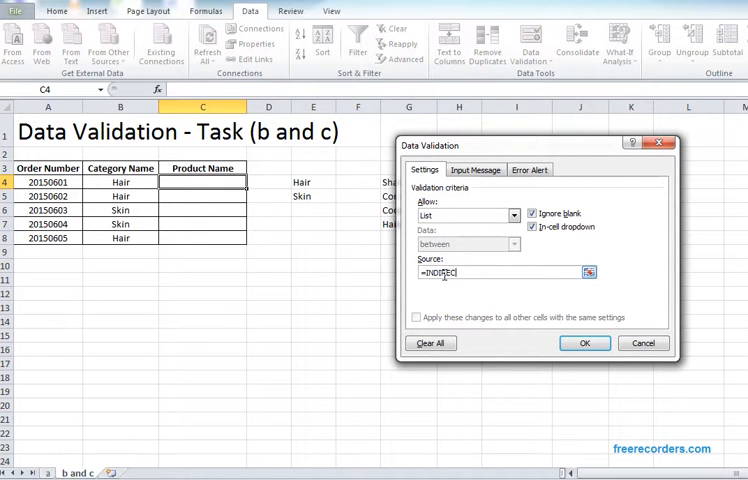
text(()
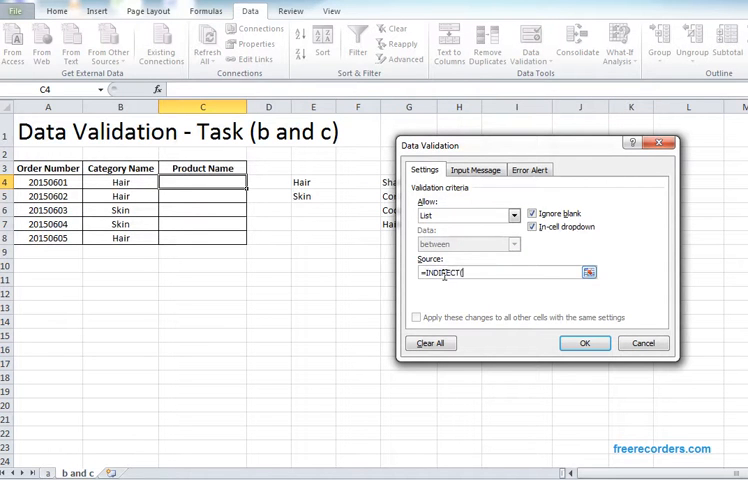
text((B)
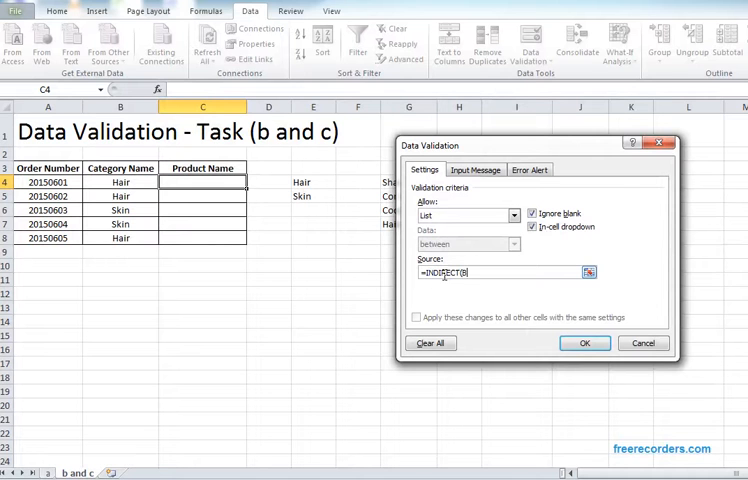
text(4))
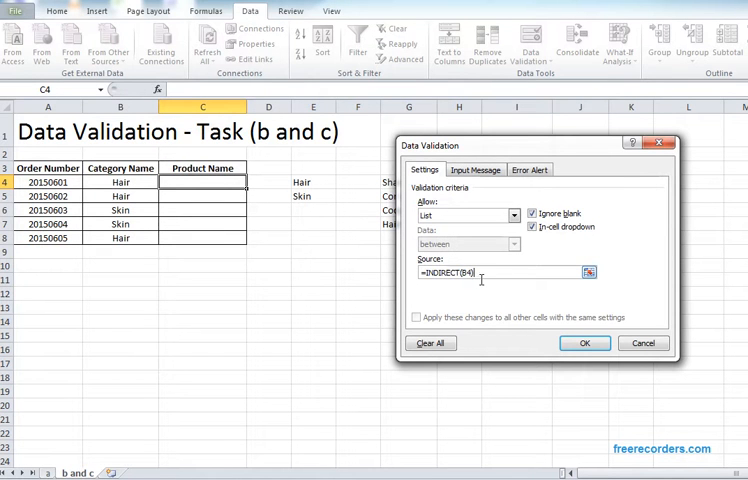
mouse_move(484, 276)
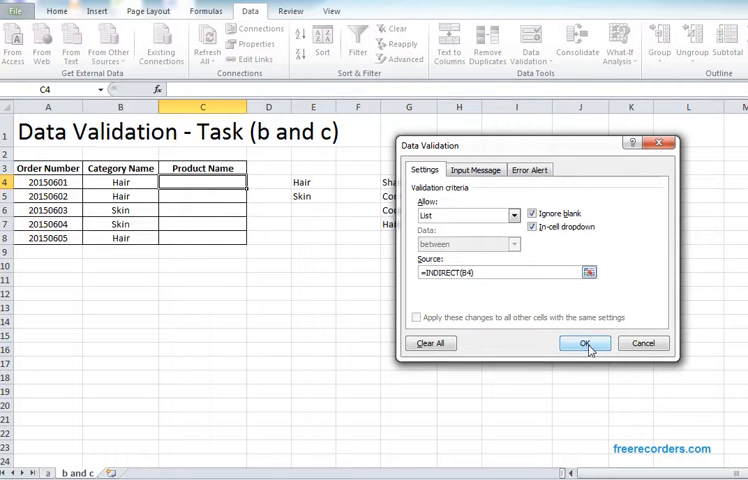
click(584, 344)
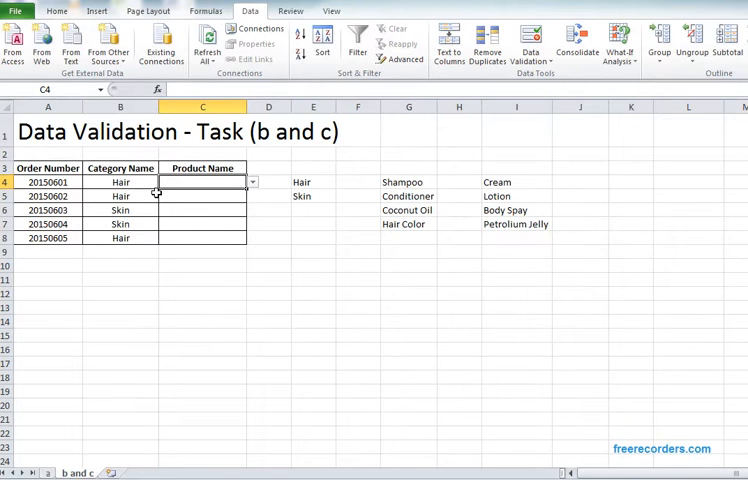
click(120, 180)
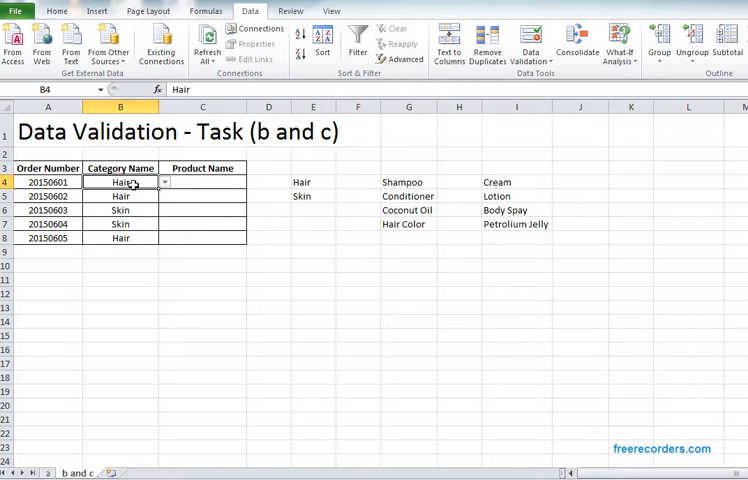
click(202, 182)
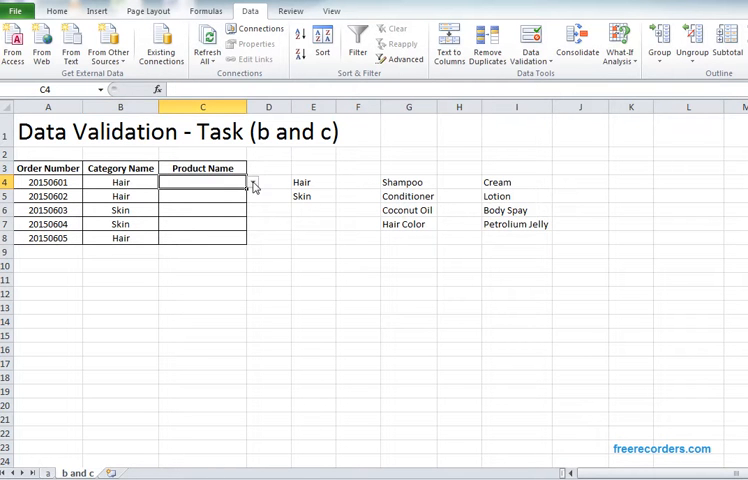
click(254, 180)
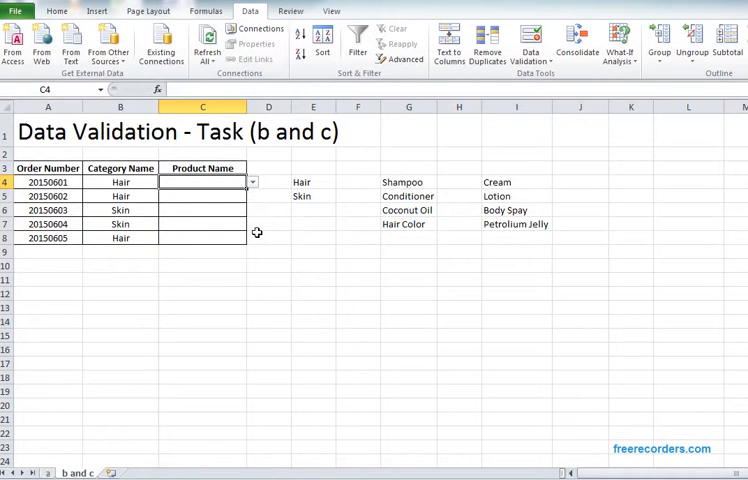
click(164, 182)
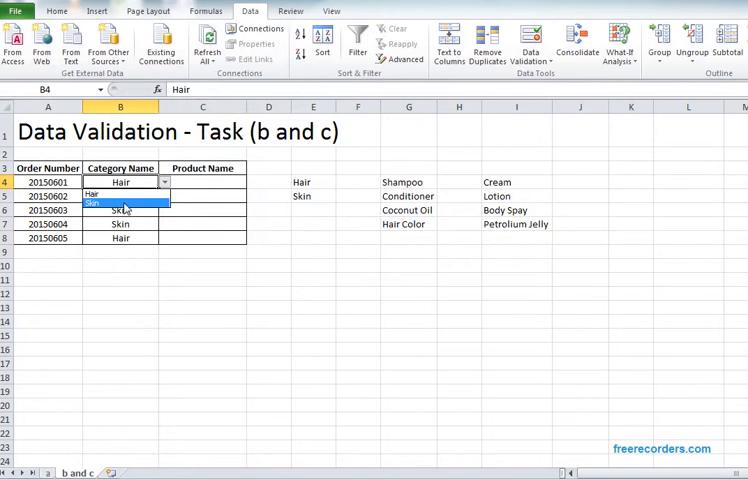
click(92, 204)
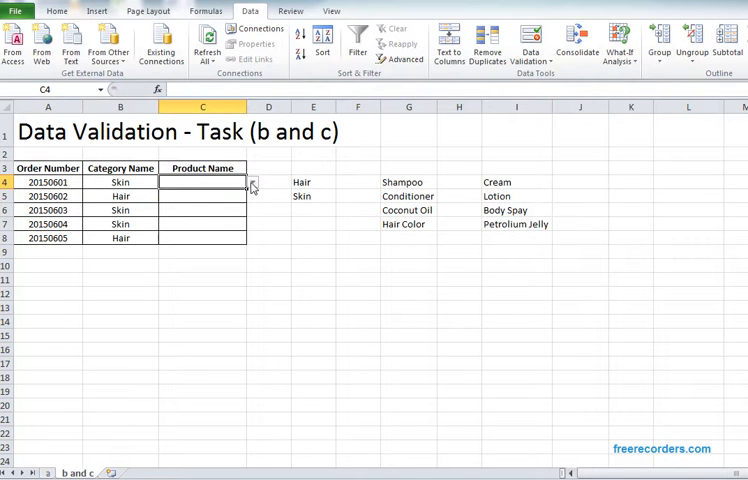
click(252, 180)
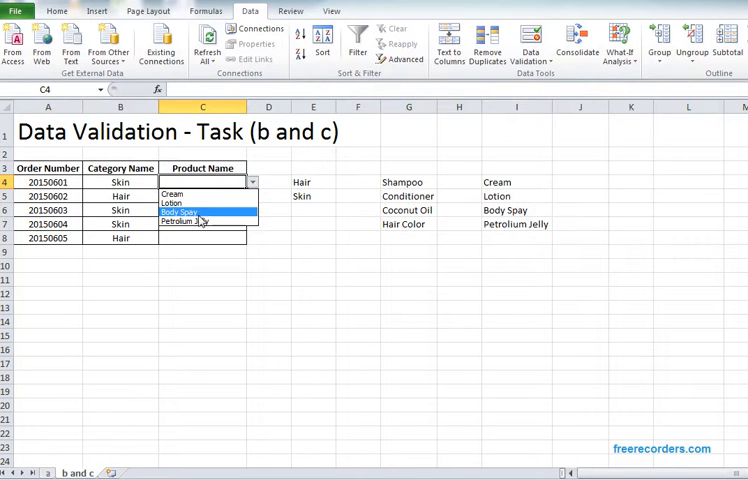
mouse_move(180, 202)
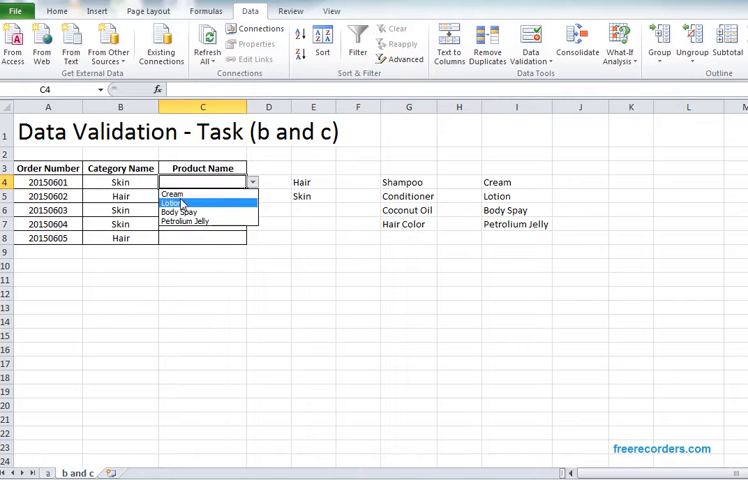
click(144, 182)
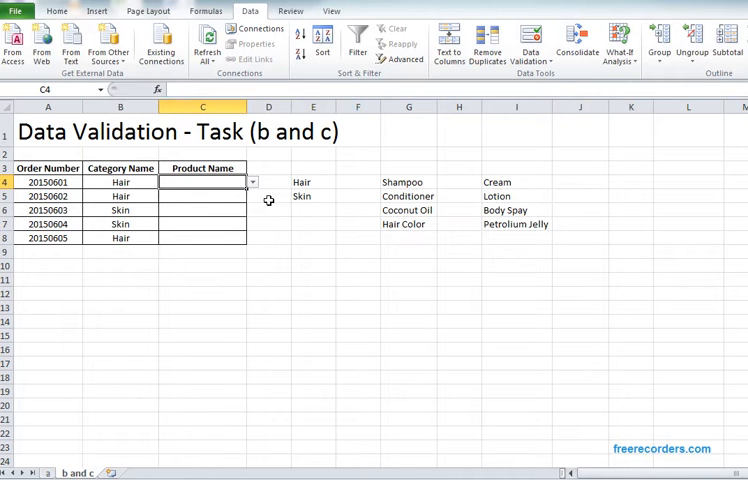
Clear B5:B8, check C4 lists hair products, then set B5 to Skin for skin products.
click(202, 210)
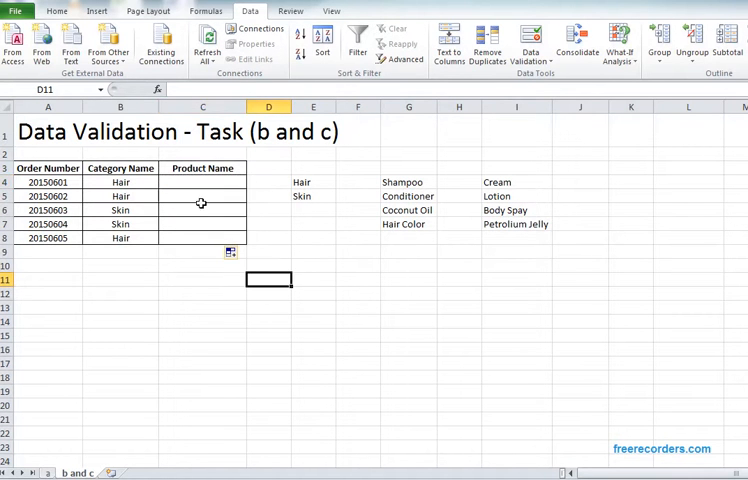
click(252, 196)
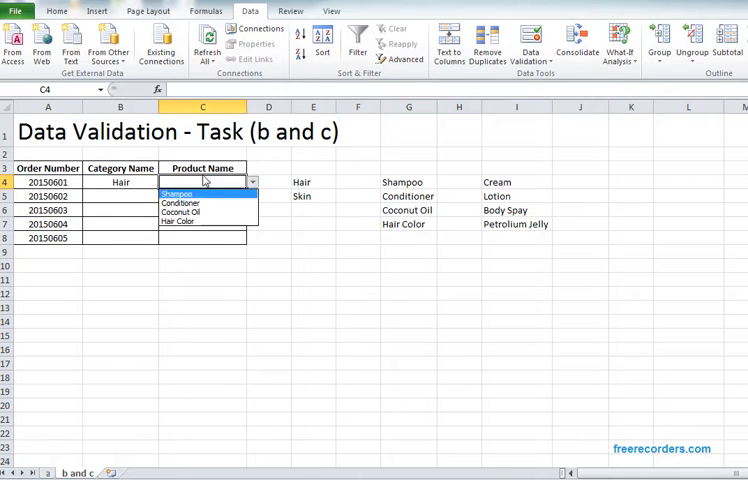
mouse_move(190, 204)
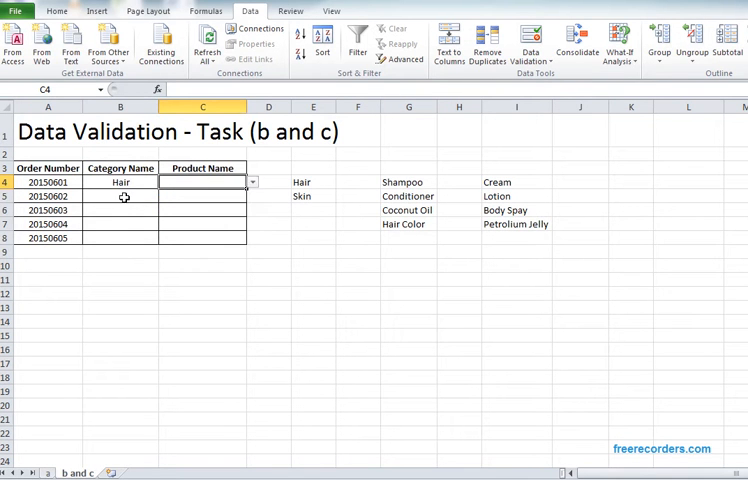
click(164, 196)
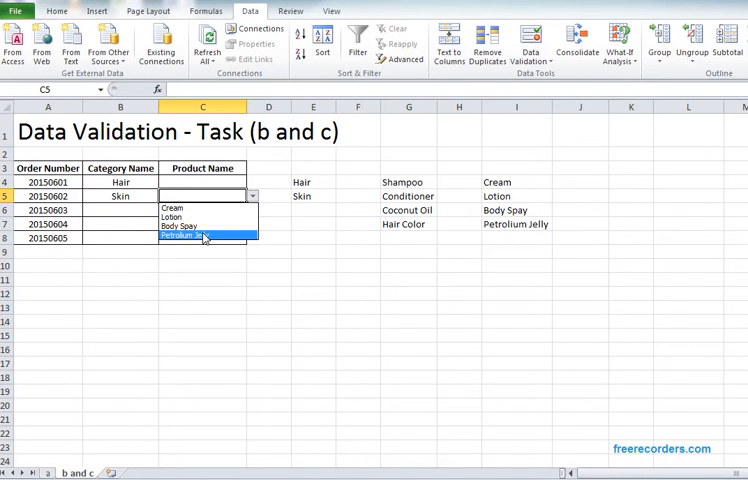
mouse_move(190, 228)
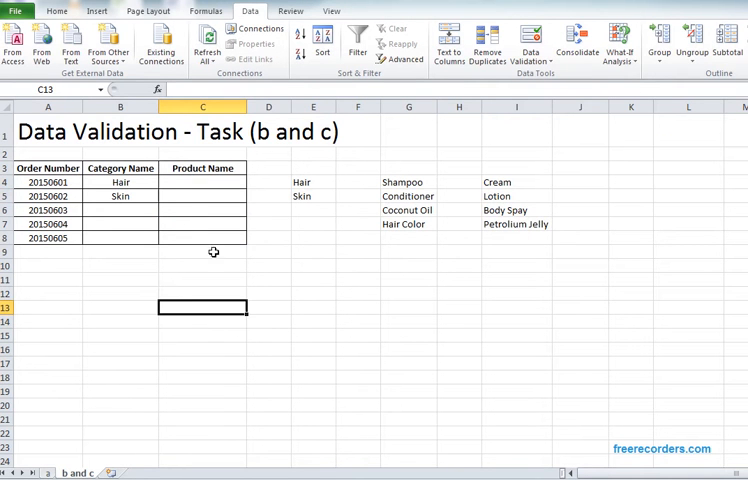
mouse_move(136, 182)
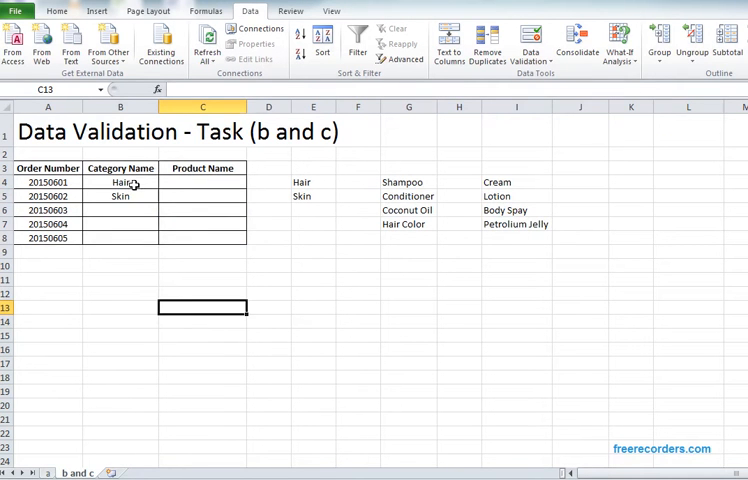